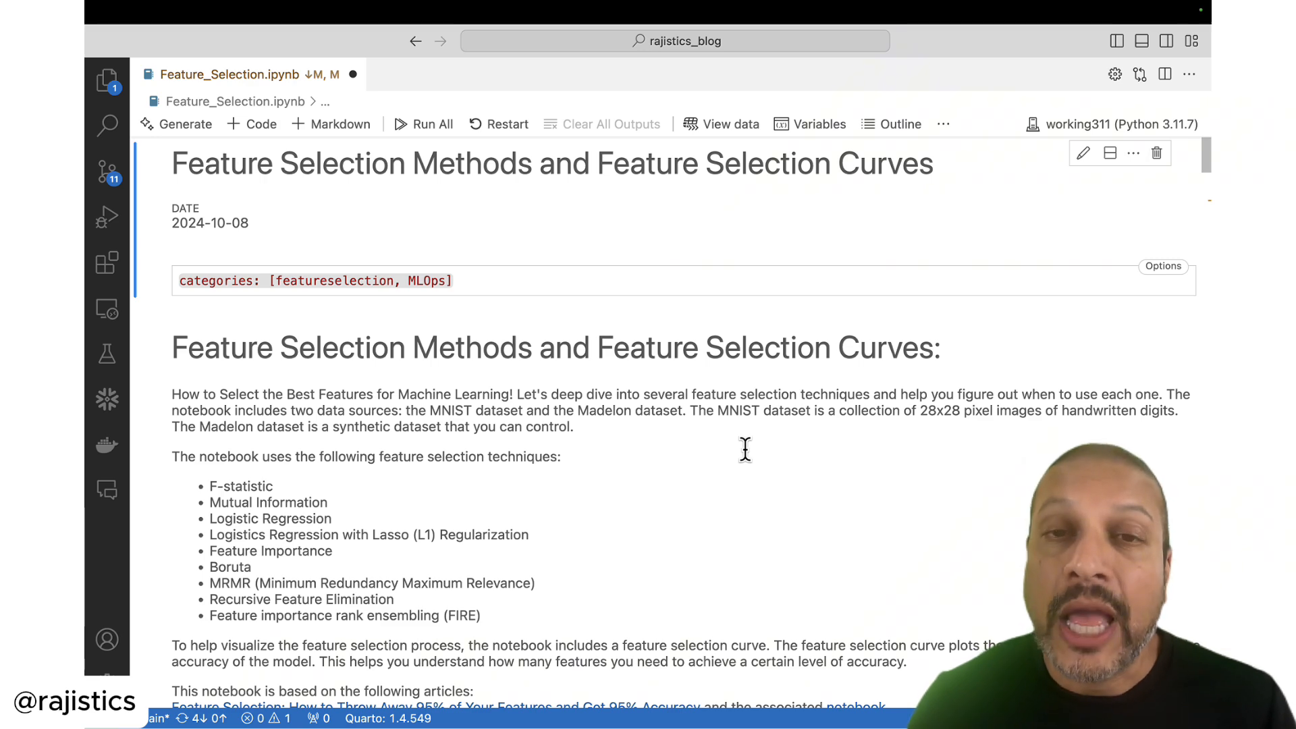
Step: Run the make_classification cell to build Madelon data and show X_train as an 8000×40 table
{"action": "scroll", "scroll_direction": "down", "scroll_amount": 3}
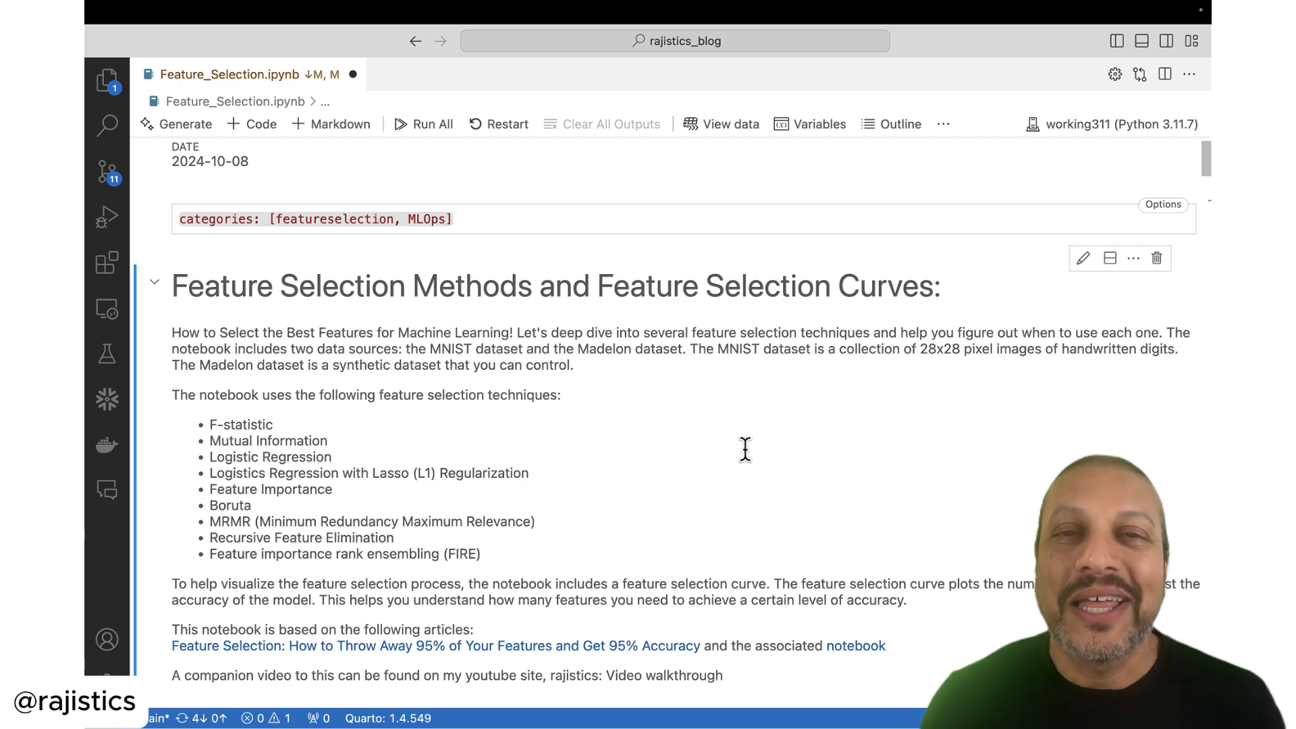
{"action": "scroll", "scroll_direction": "down", "scroll_amount": 3}
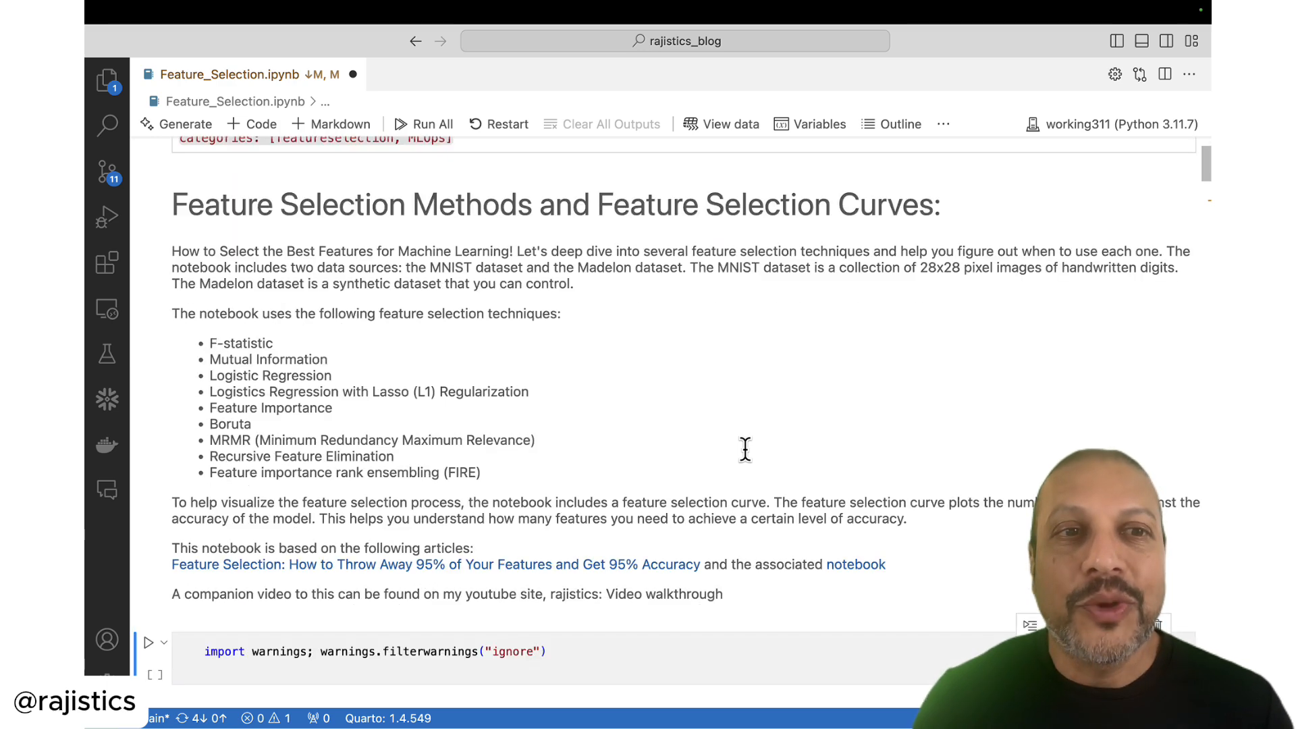
{"action": "scroll", "scroll_direction": "down", "scroll_amount": 3}
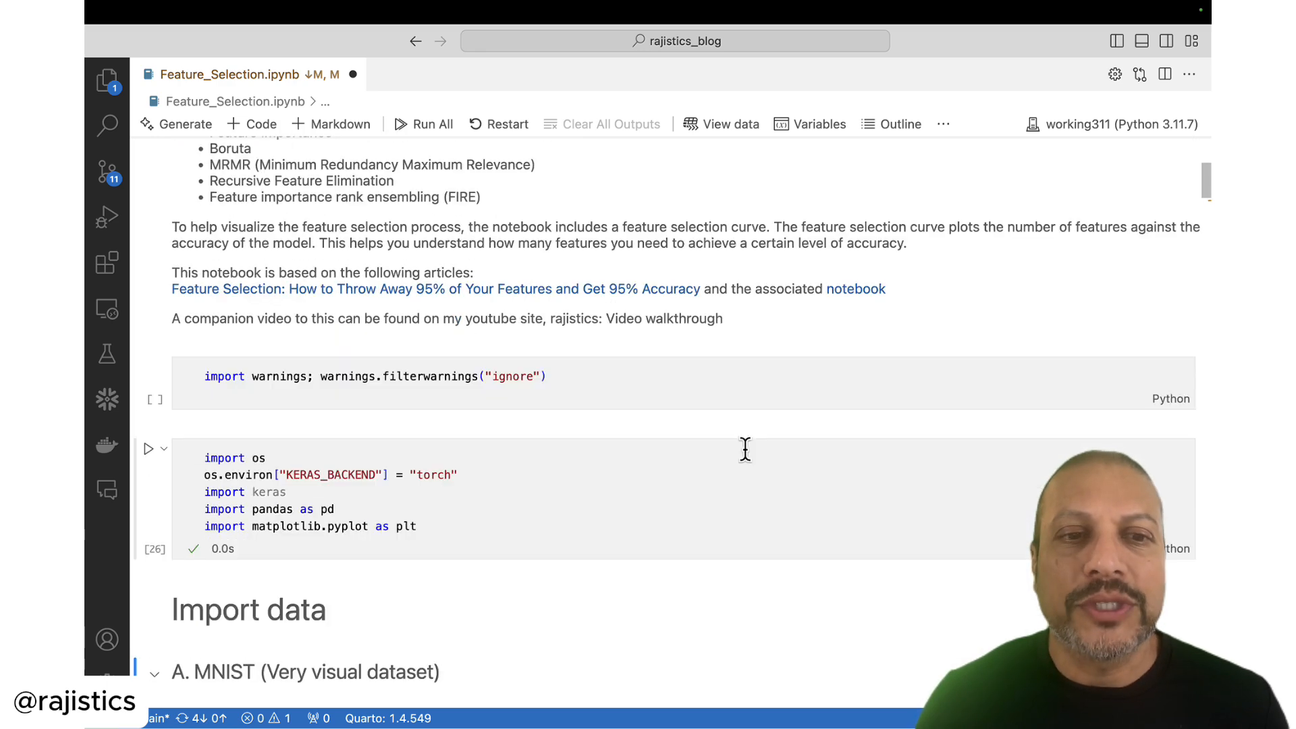
{"action": "scroll", "scroll_direction": "down", "scroll_amount": 3}
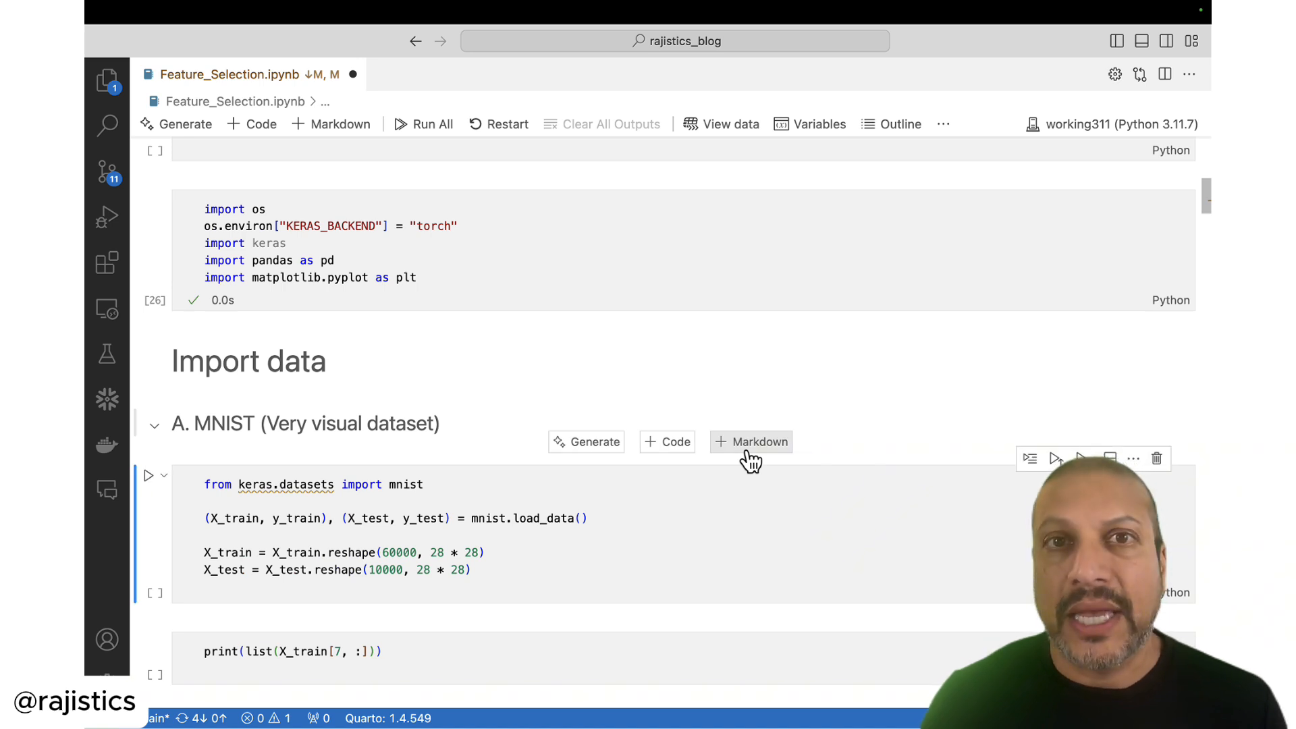
{"action": "scroll", "scroll_direction": "down", "scroll_amount": 3}
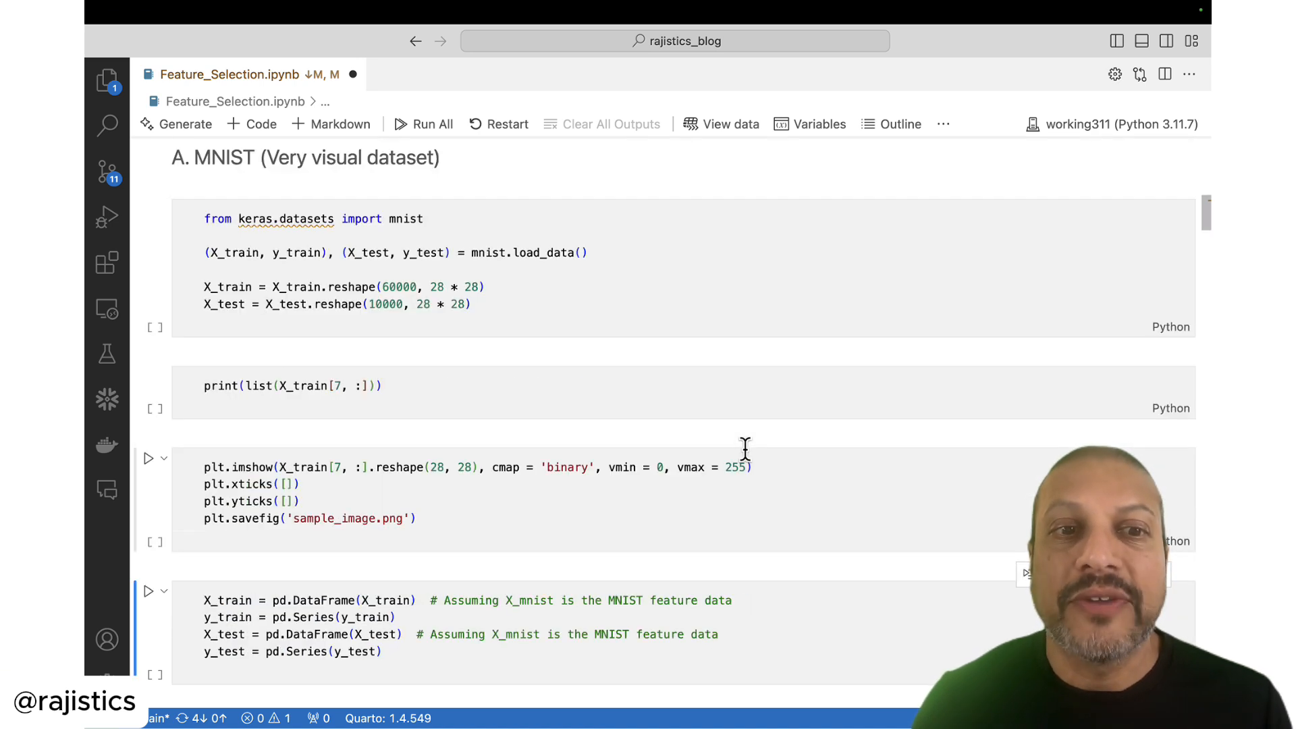
{"action": "scroll", "scroll_direction": "down", "scroll_amount": 3}
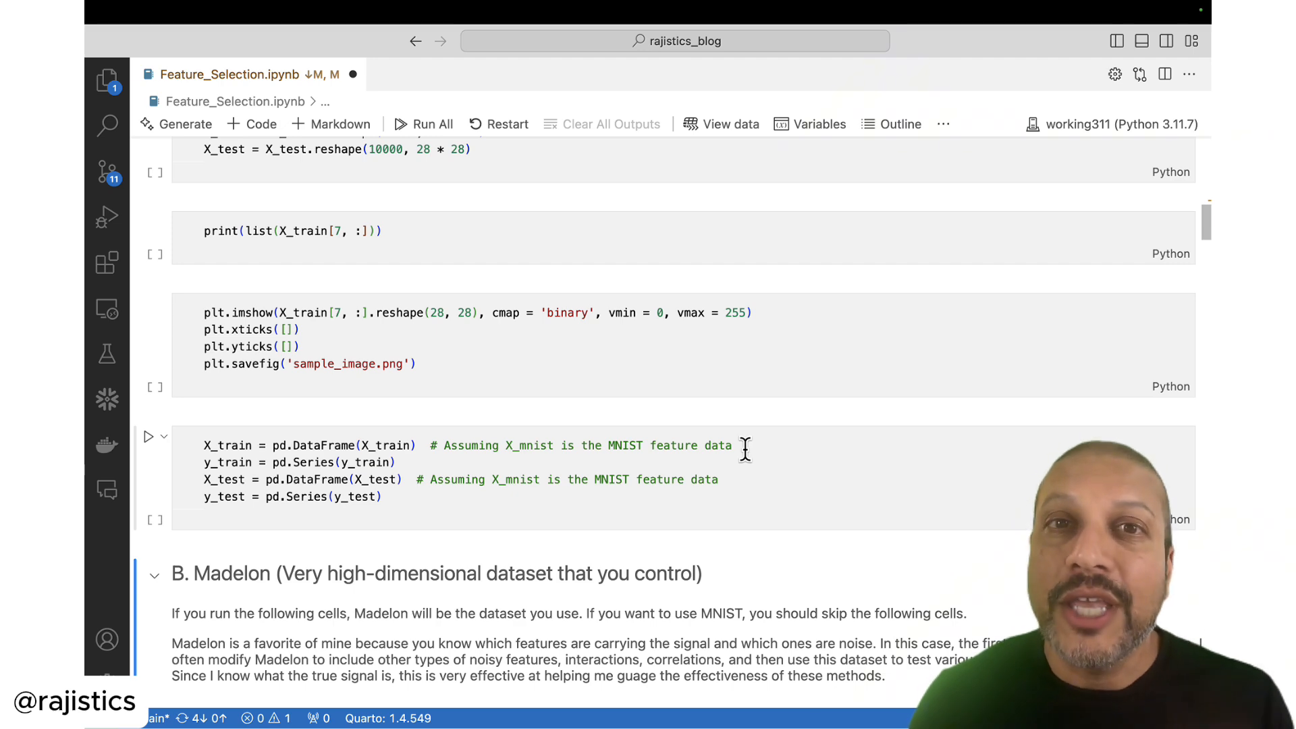
{"action": "scroll", "scroll_direction": "down", "scroll_amount": 3}
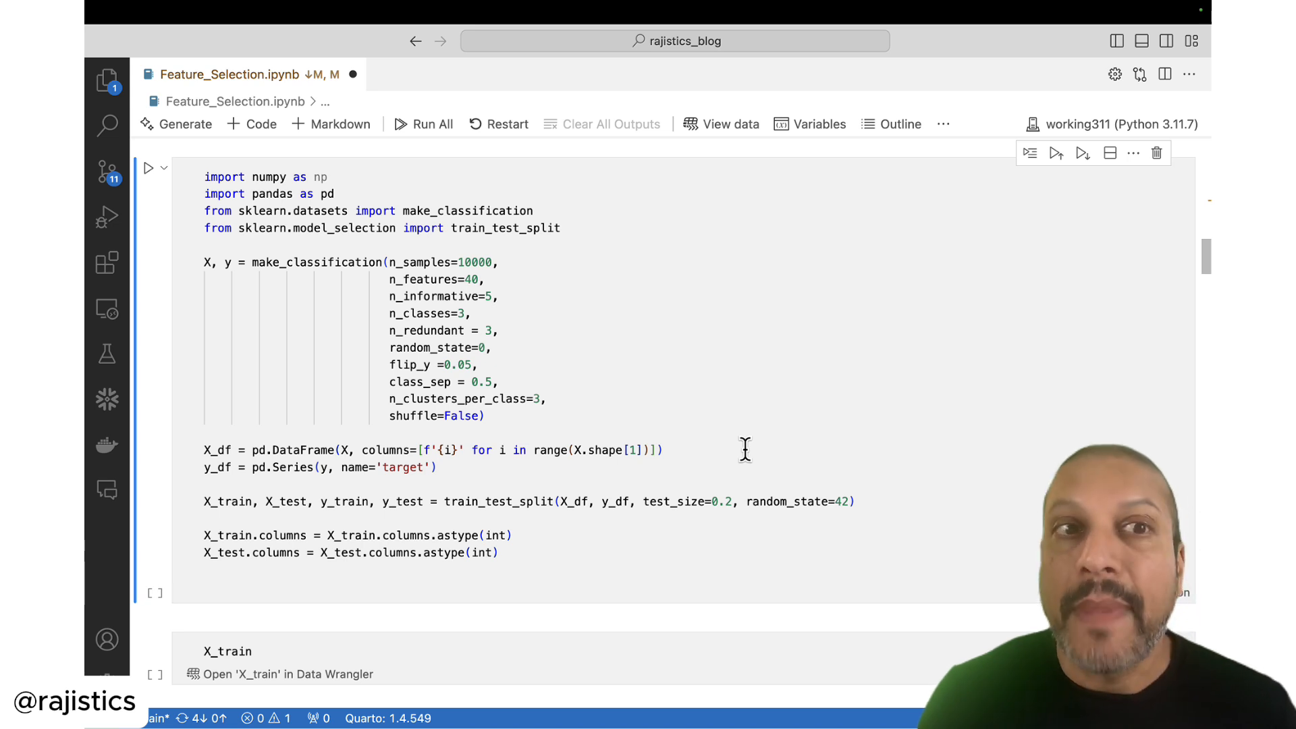
{"action": "left_click", "coordinate": [149, 168]}
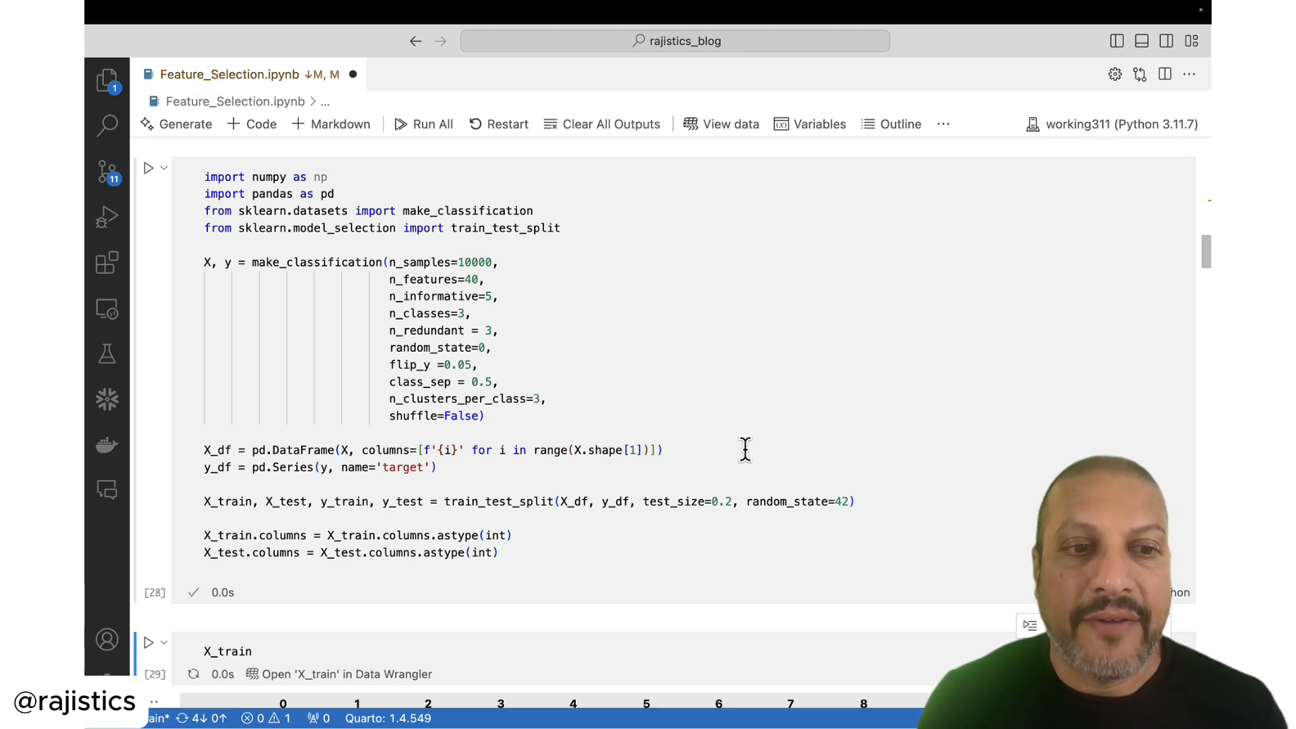
{"action": "scroll", "scroll_direction": "down", "scroll_amount": 3}
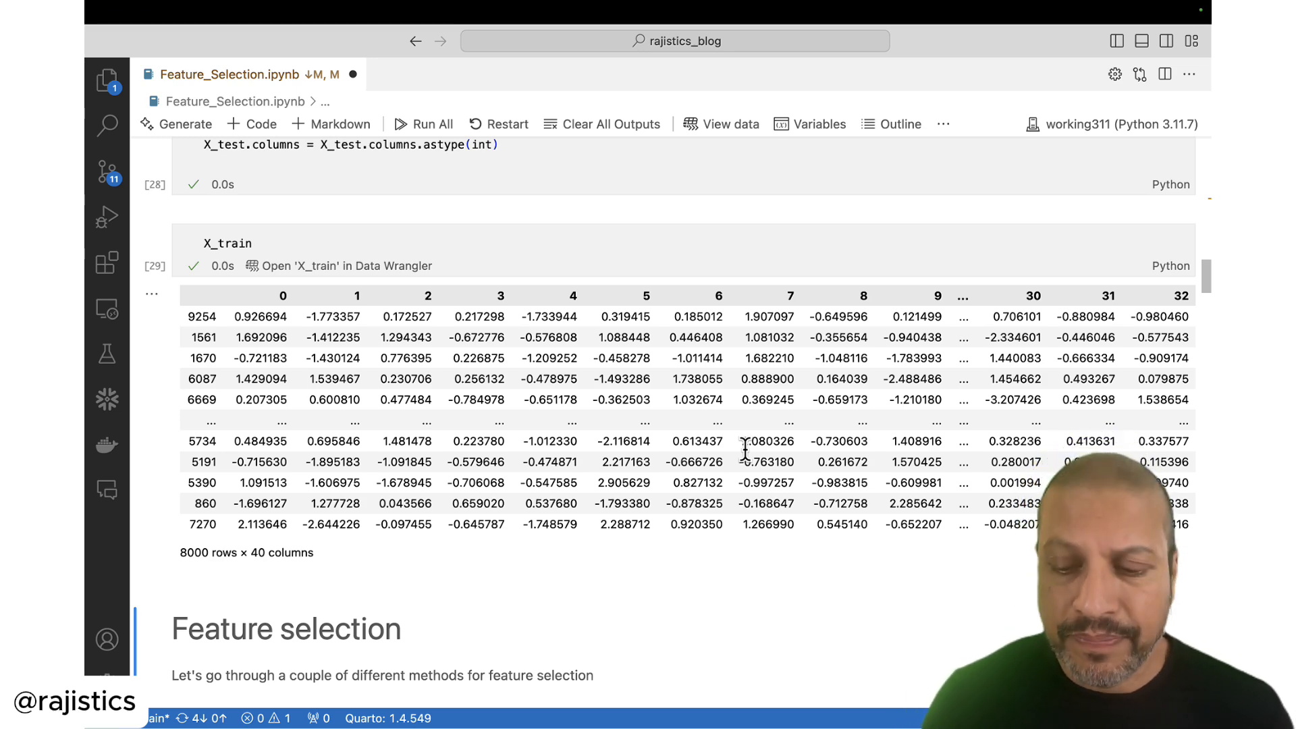
Step: Run the f_classif and mutual_info_classif cells to print per-feature score arrays
{"action": "scroll", "scroll_direction": "down", "scroll_amount": 3}
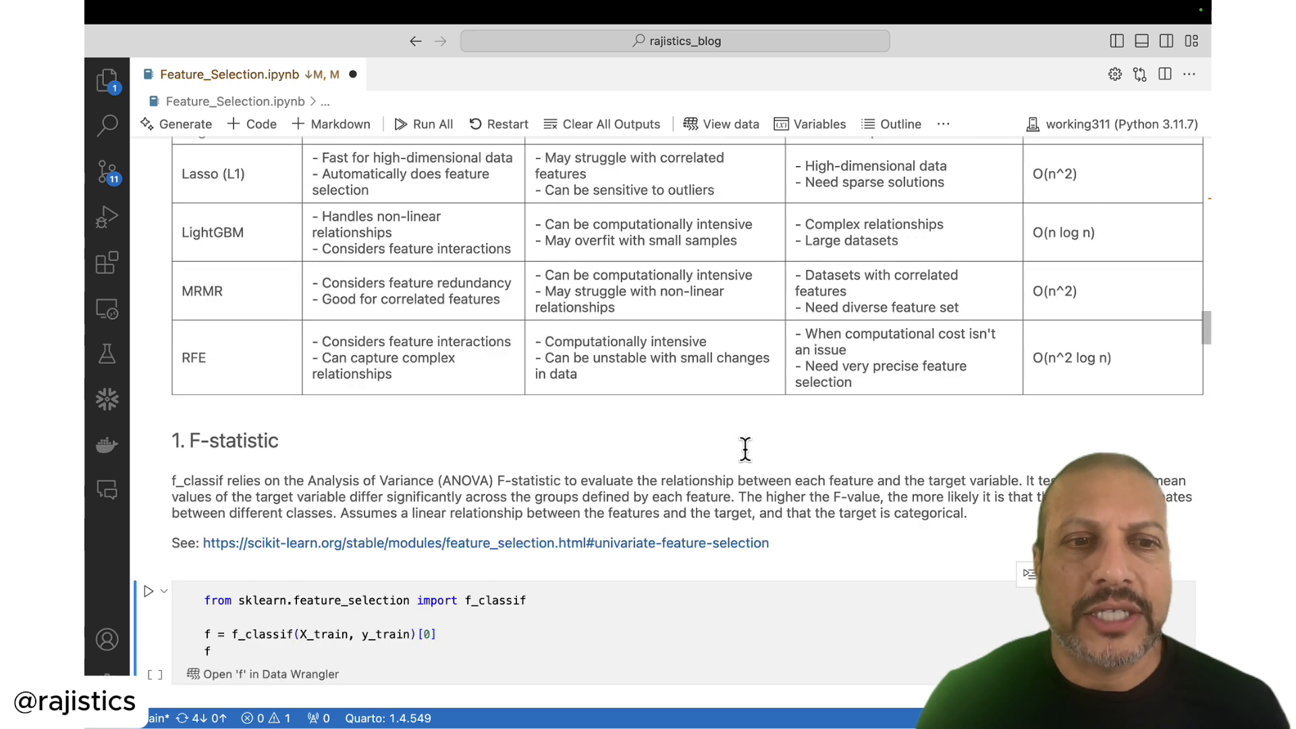
{"action": "scroll", "scroll_direction": "down", "scroll_amount": 3}
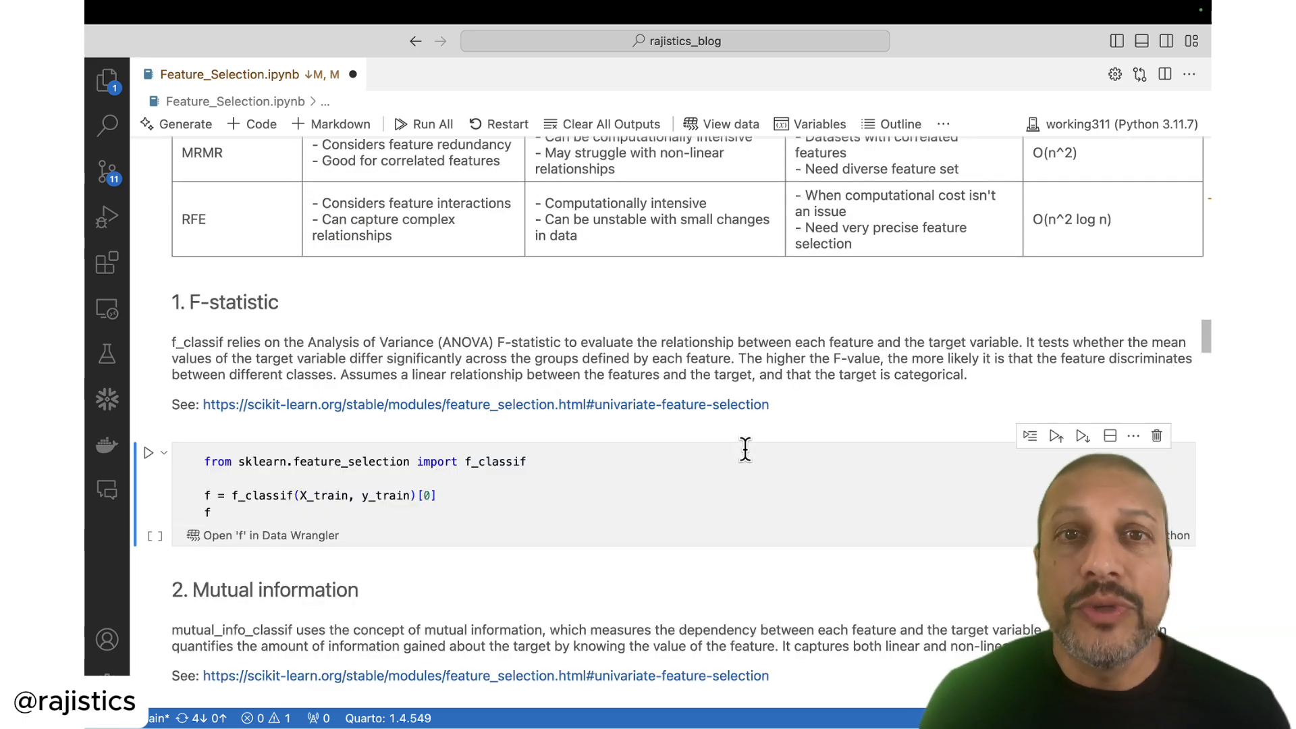
{"action": "left_click", "coordinate": [149, 452]}
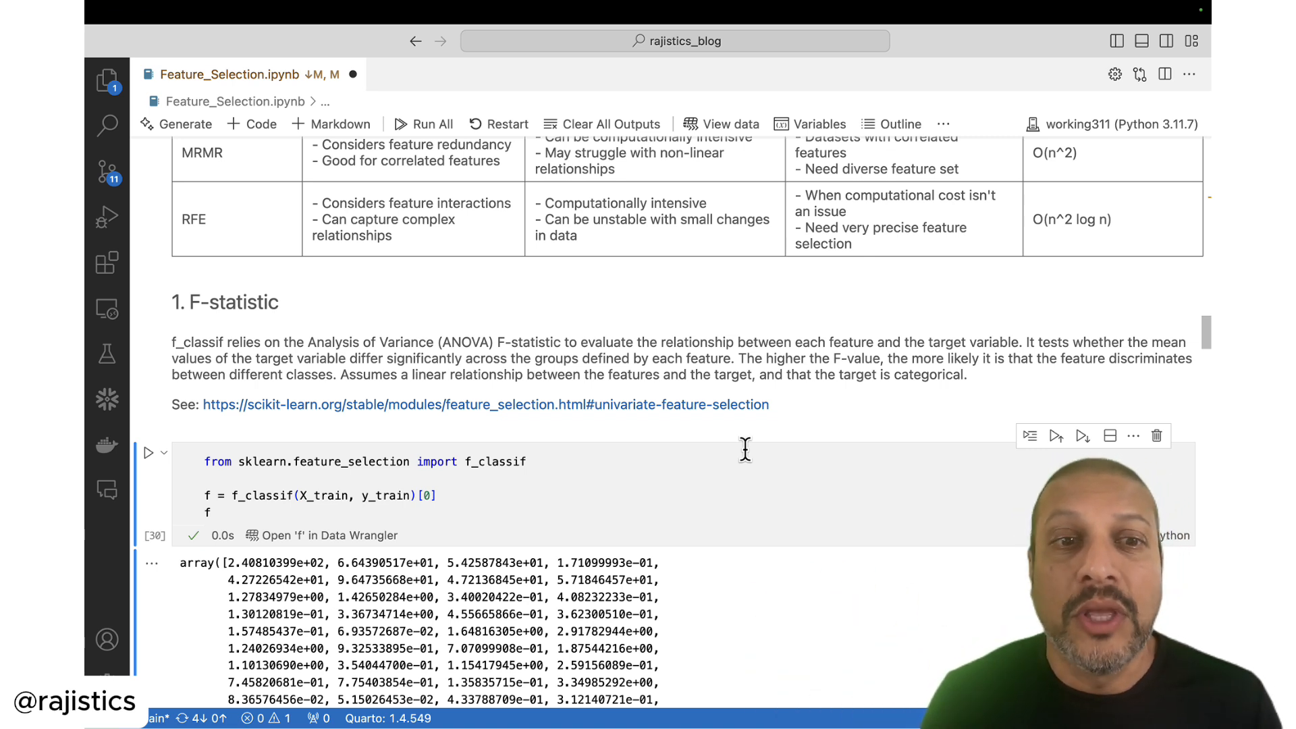
{"action": "scroll", "scroll_direction": "down", "scroll_amount": 3}
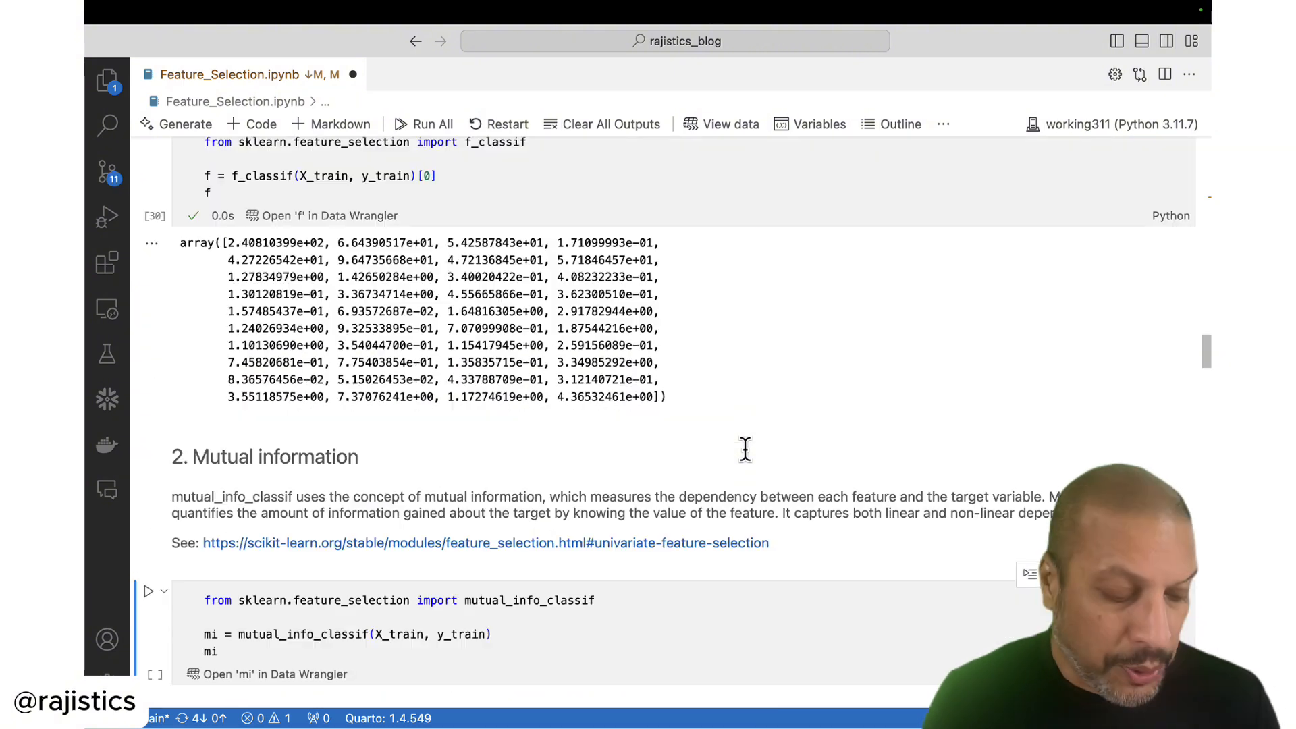
{"action": "left_click", "coordinate": [147, 592]}
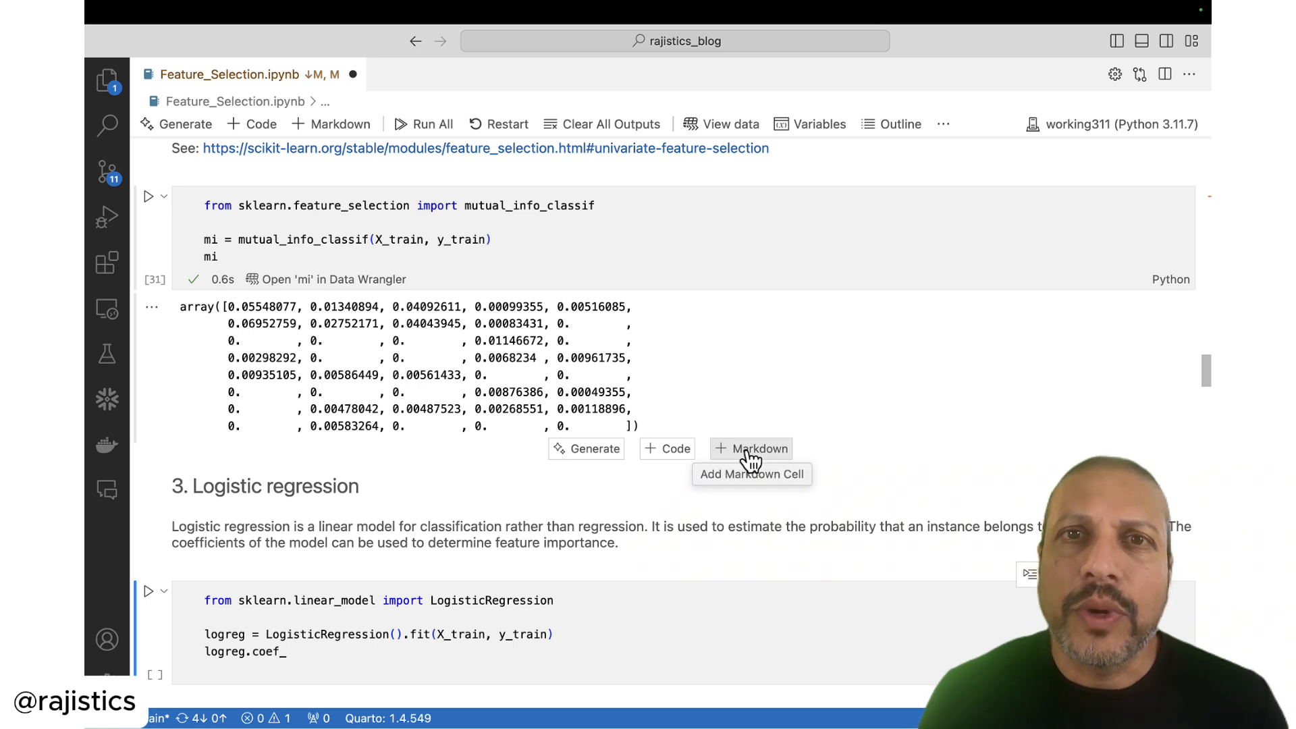
Step: Run the LogisticRegression cell and view its per-class coefficient arrays
{"action": "left_click", "coordinate": [149, 590]}
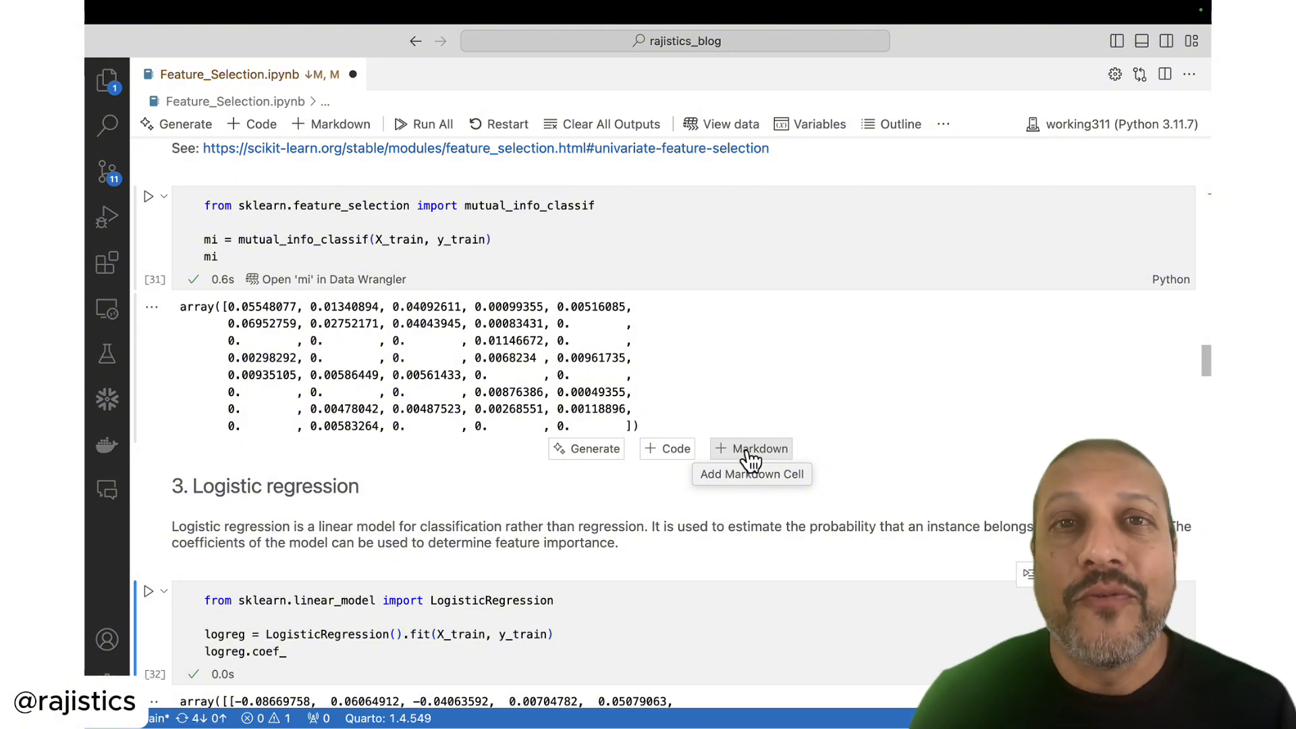
{"action": "scroll", "scroll_direction": "down", "scroll_amount": 3}
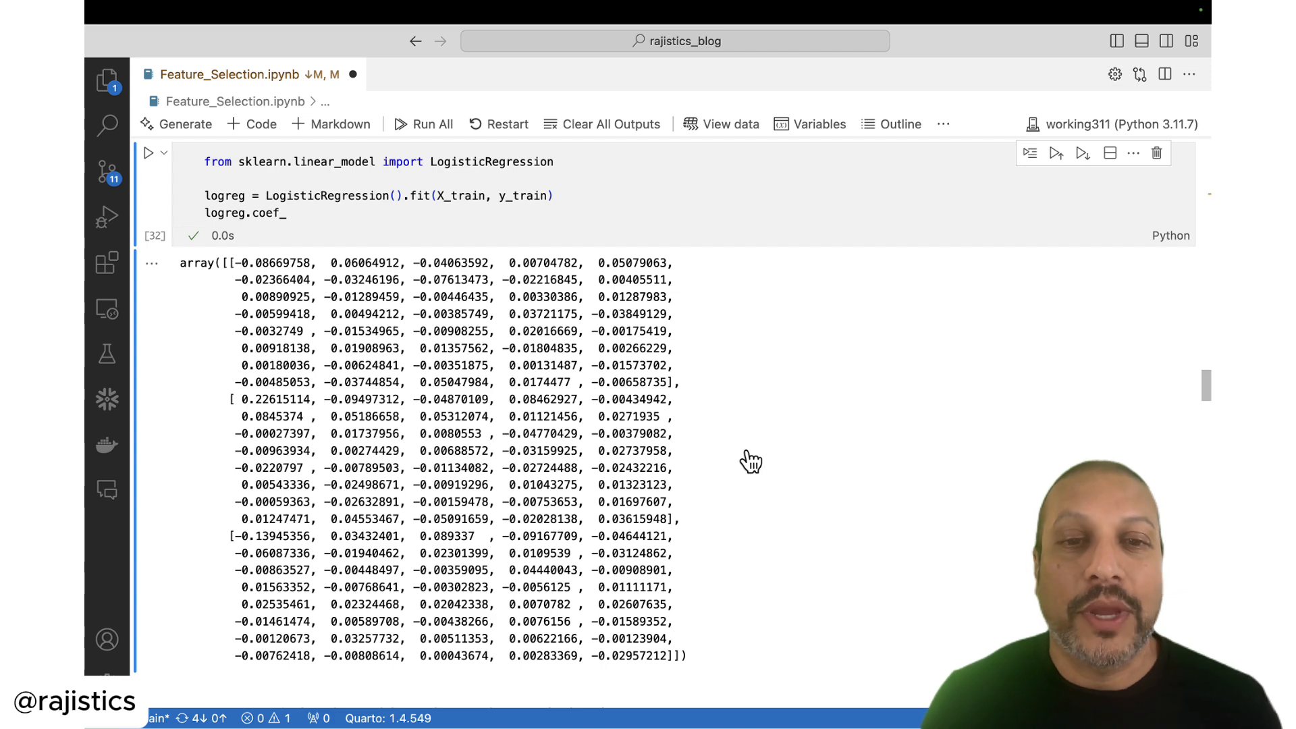
Step: Run the Lasso cell and highlight the selected feature indices 0, 1, 2, 4, 5, 13, 19, 36, 37
{"action": "scroll", "scroll_direction": "down", "scroll_amount": 3}
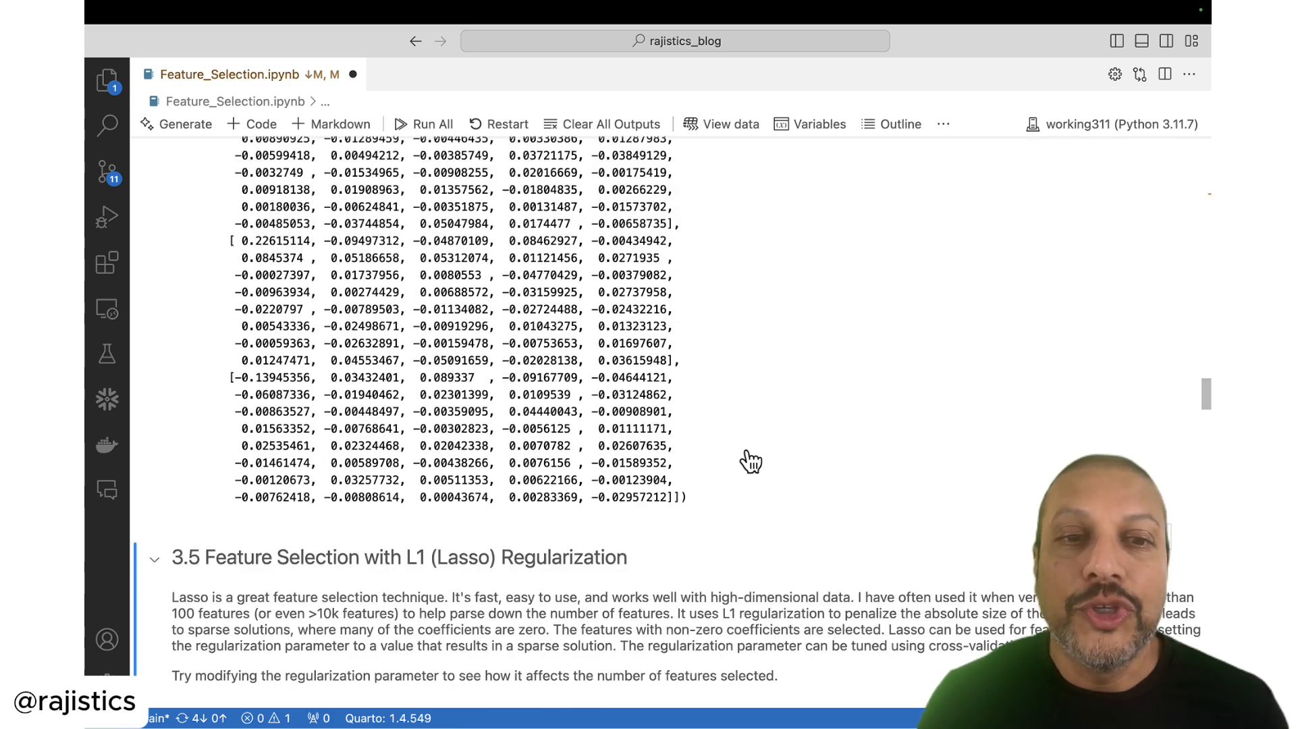
{"action": "scroll", "scroll_direction": "down", "scroll_amount": 3}
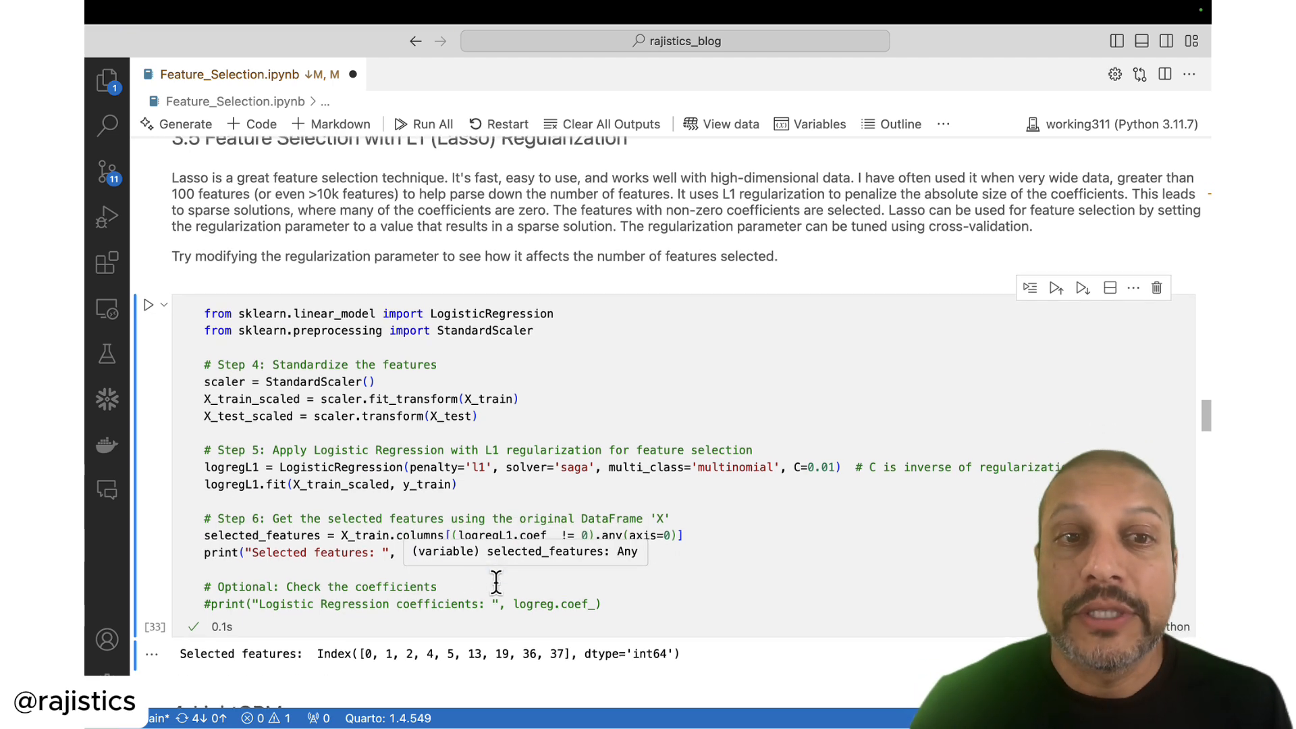
{"action": "scroll", "scroll_direction": "down", "scroll_amount": 3}
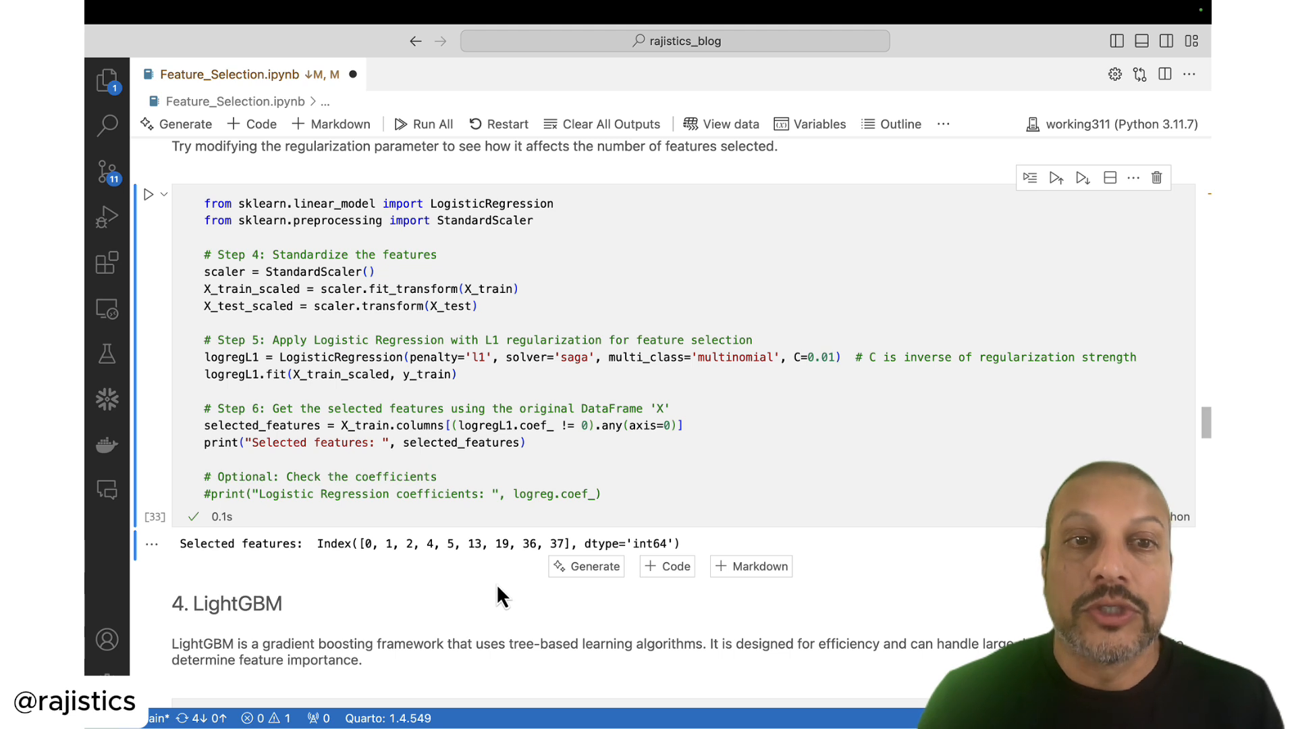
{"action": "left_click", "coordinate": [685, 425]}
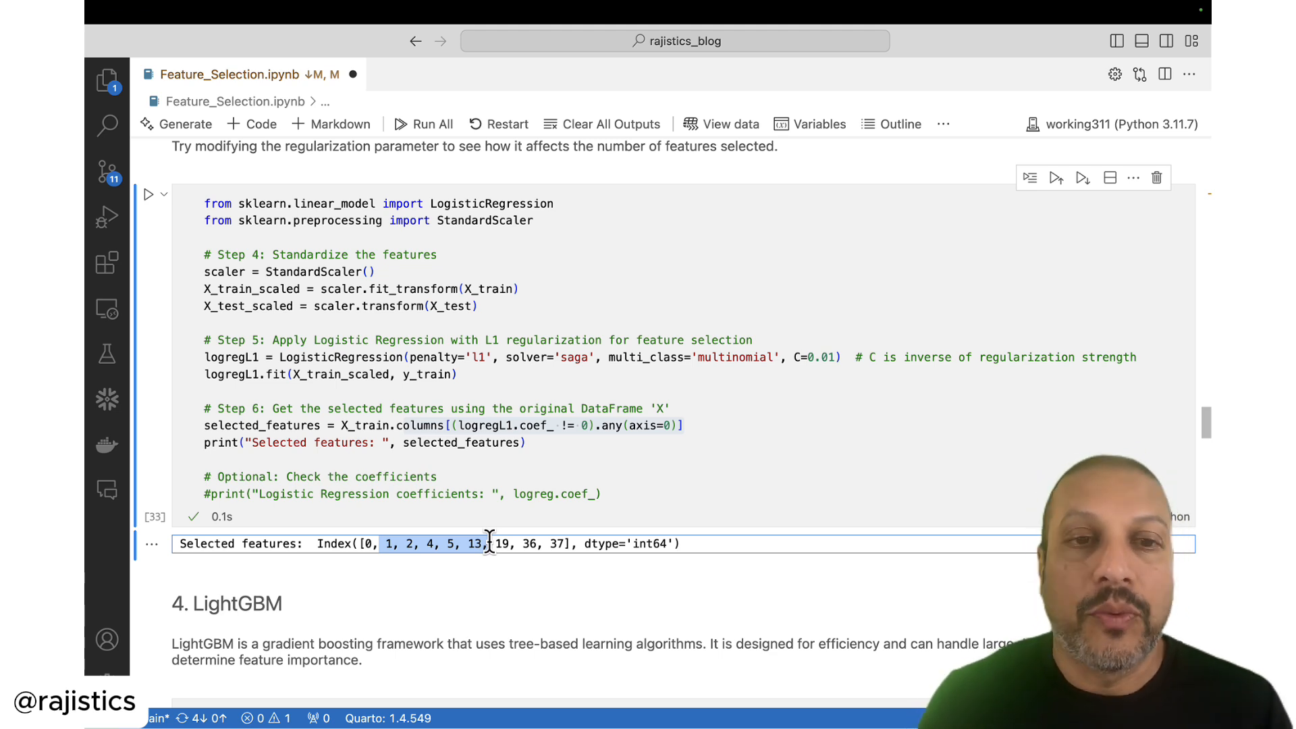
{"action": "scroll", "scroll_direction": "down", "scroll_amount": 3}
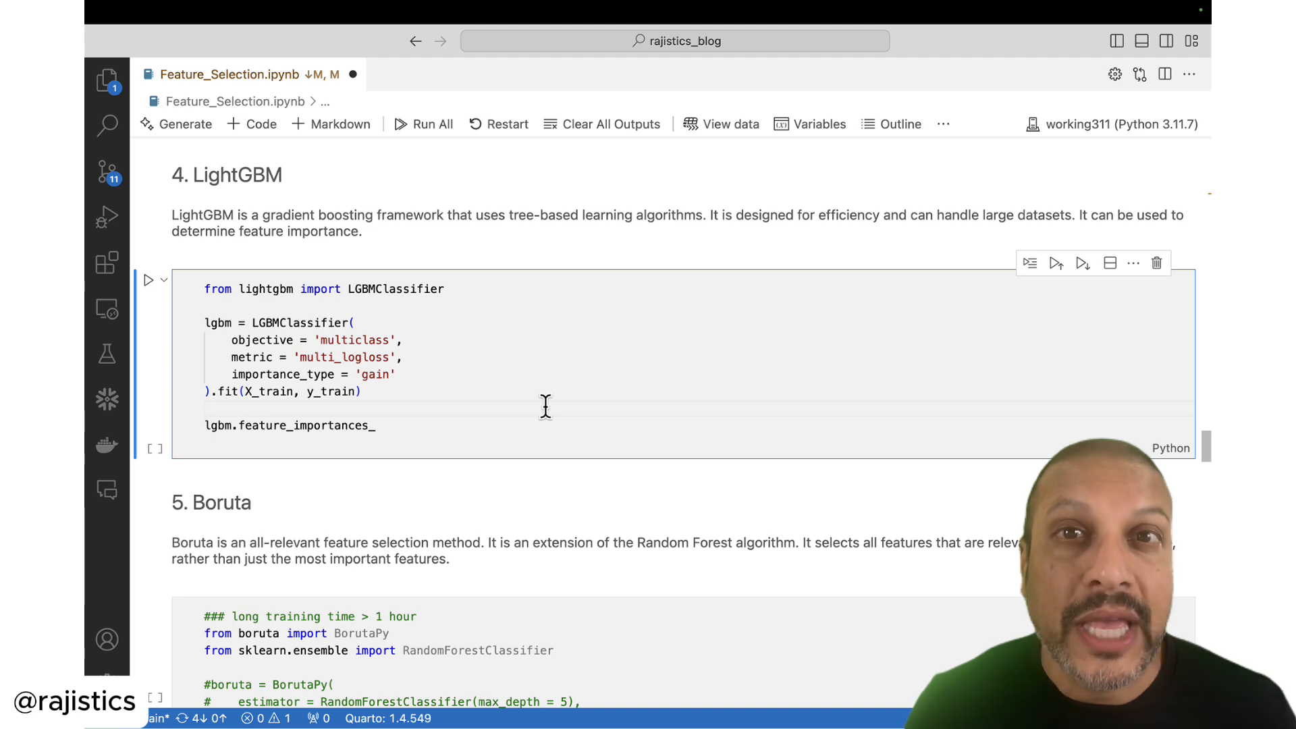
Step: Run the LightGBM cell to print training logs and gain-based feature importances
{"action": "left_click", "coordinate": [150, 280]}
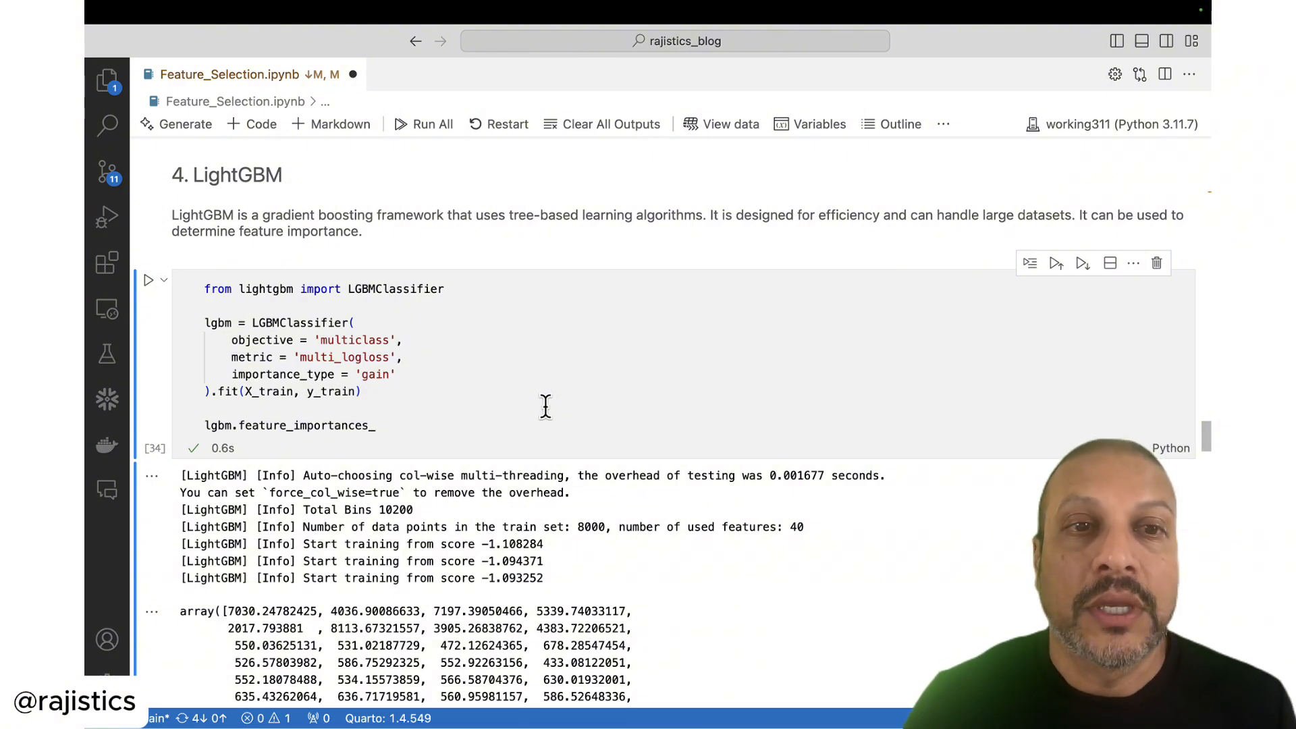
{"action": "scroll", "scroll_direction": "down", "scroll_amount": 3}
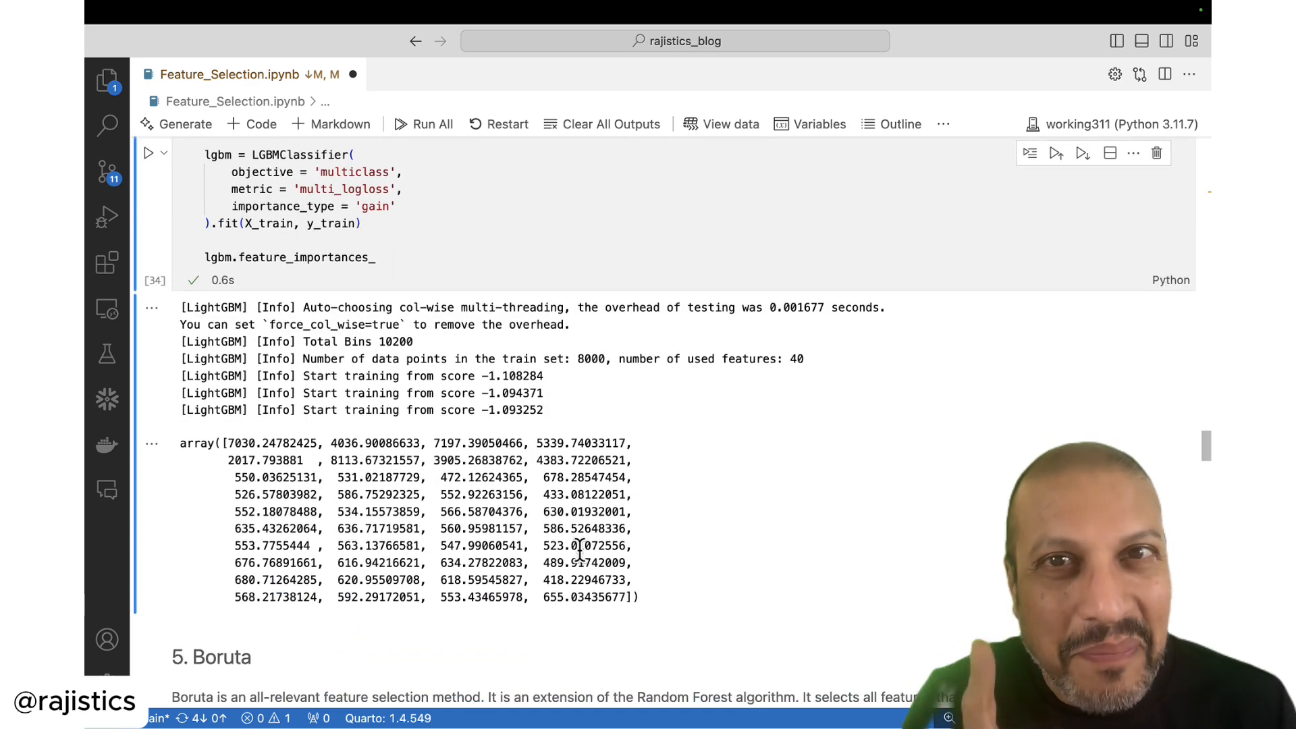
{"action": "mouse_move", "coordinate": [244, 451]}
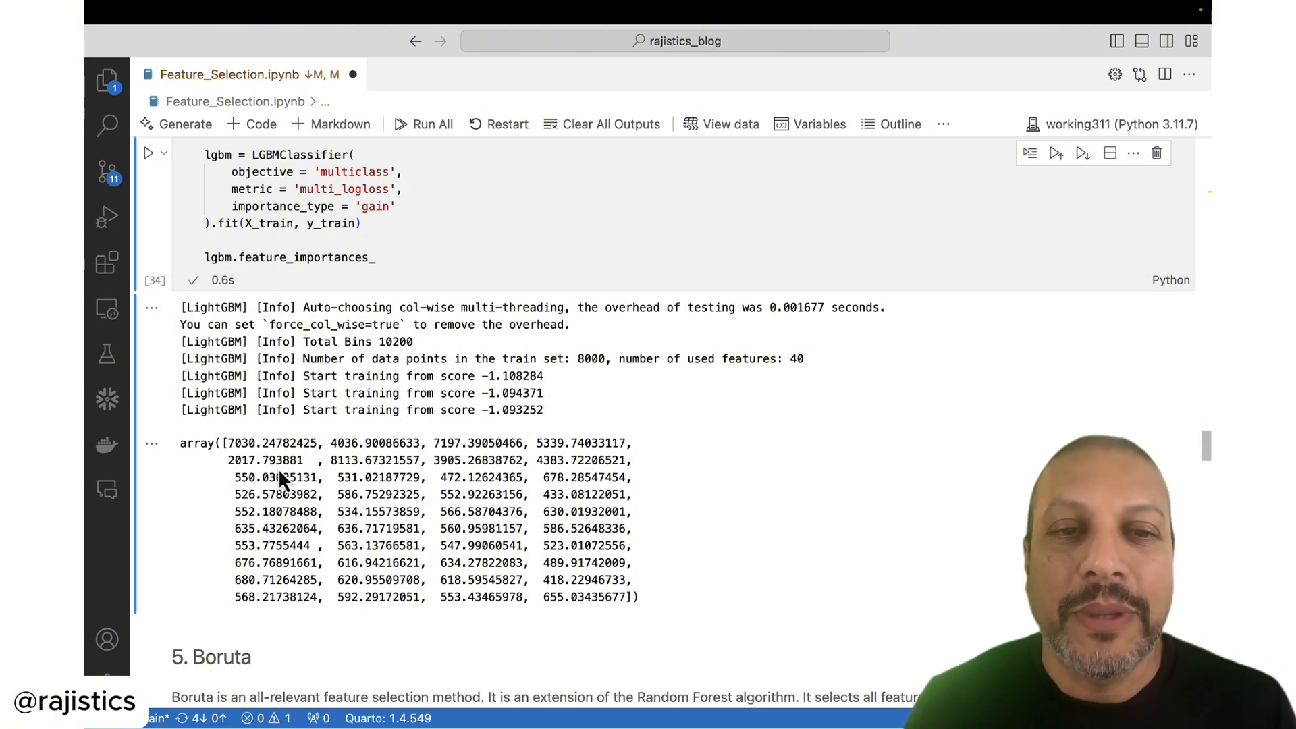
{"action": "mouse_move", "coordinate": [495, 595]}
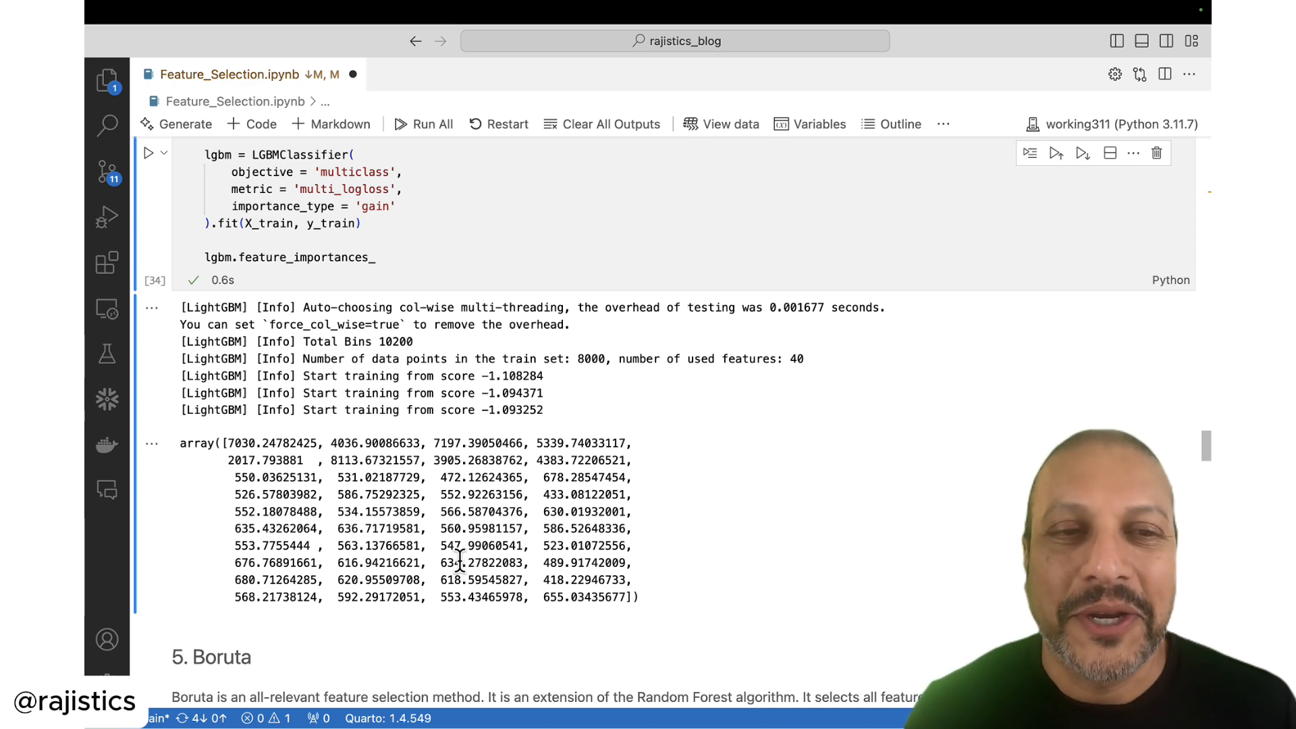
{"action": "scroll", "scroll_direction": "down", "scroll_amount": 3}
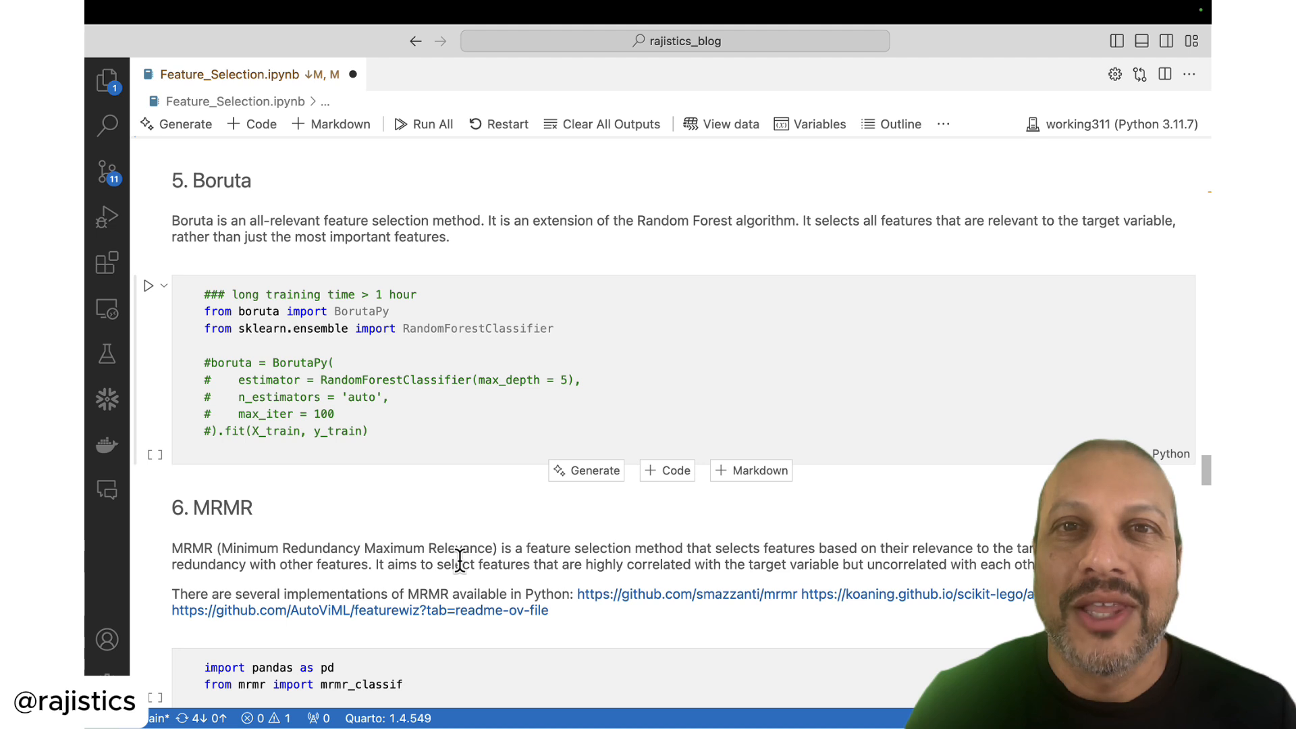
{"action": "mouse_move", "coordinate": [497, 467]}
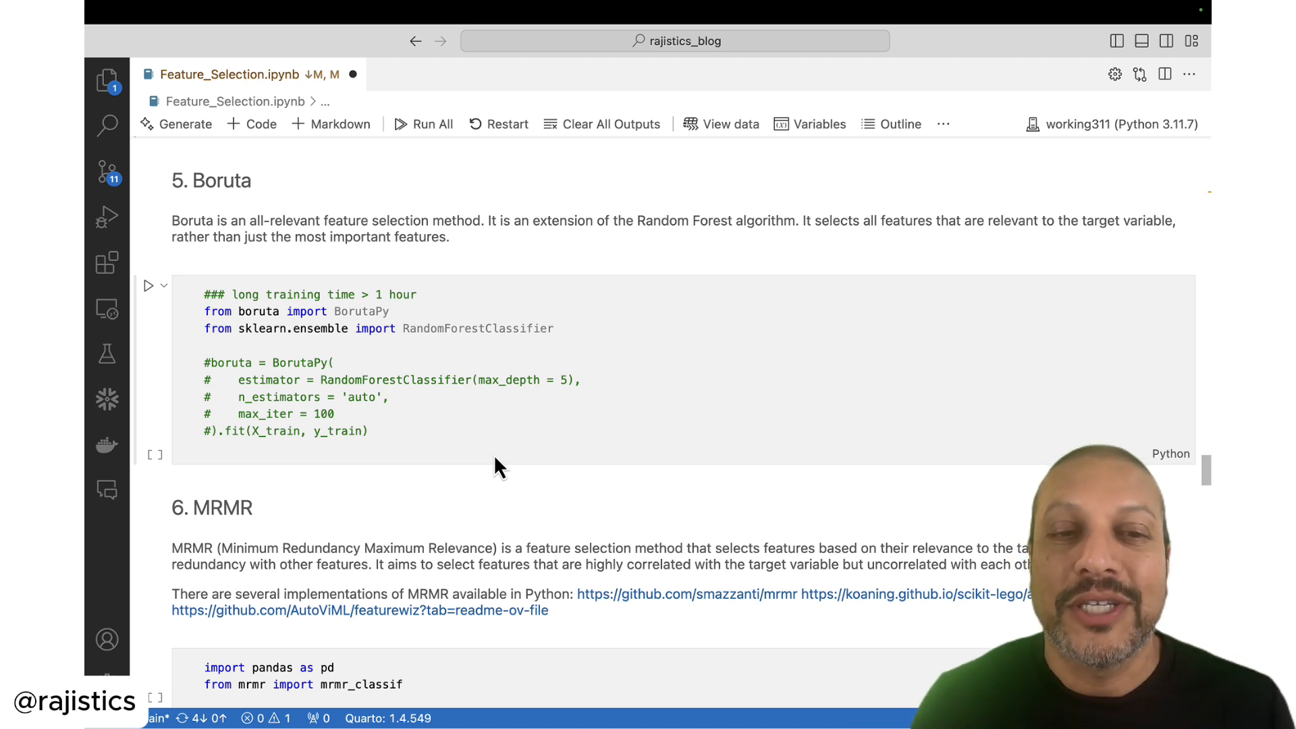
Step: Scroll past the commented-out Boruta cell and launch the MRMR selection cell
{"action": "scroll", "scroll_direction": "down", "scroll_amount": 3}
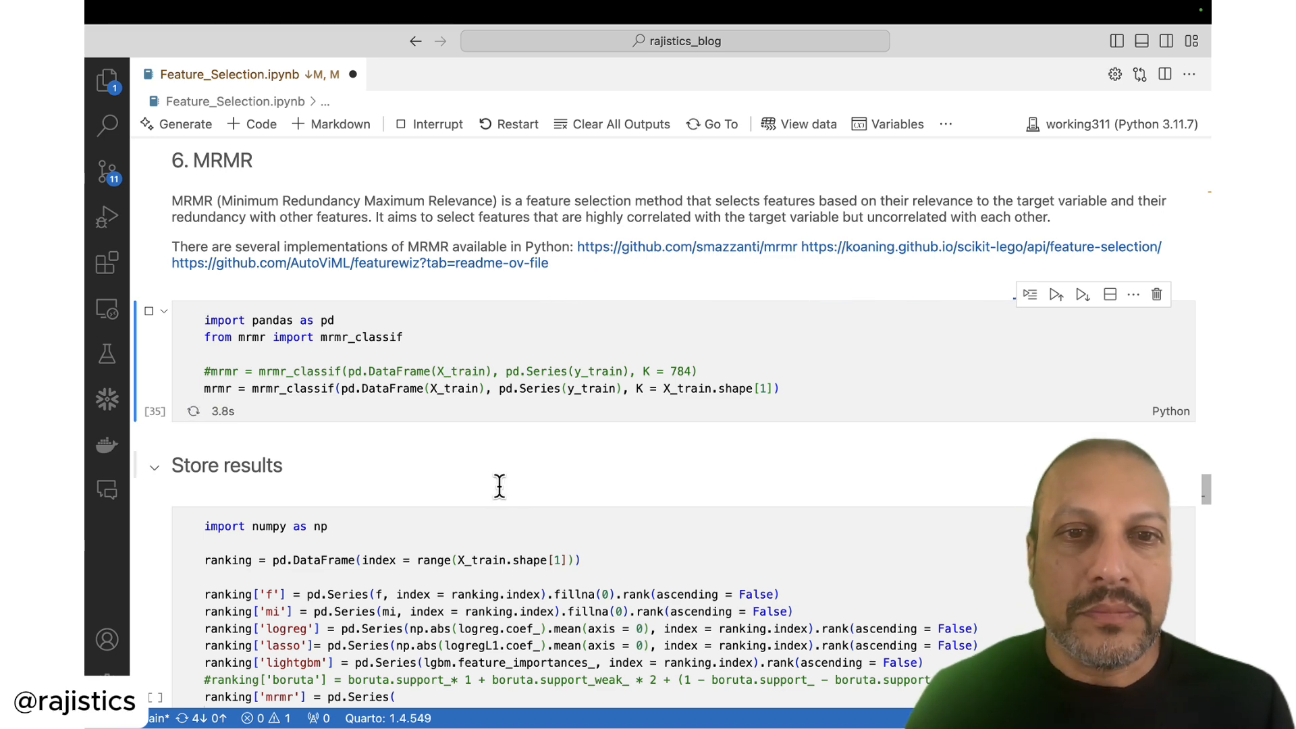
Step: Run the Store results cell combining each method's feature ranks into one table
{"action": "scroll", "scroll_direction": "down", "scroll_amount": 3}
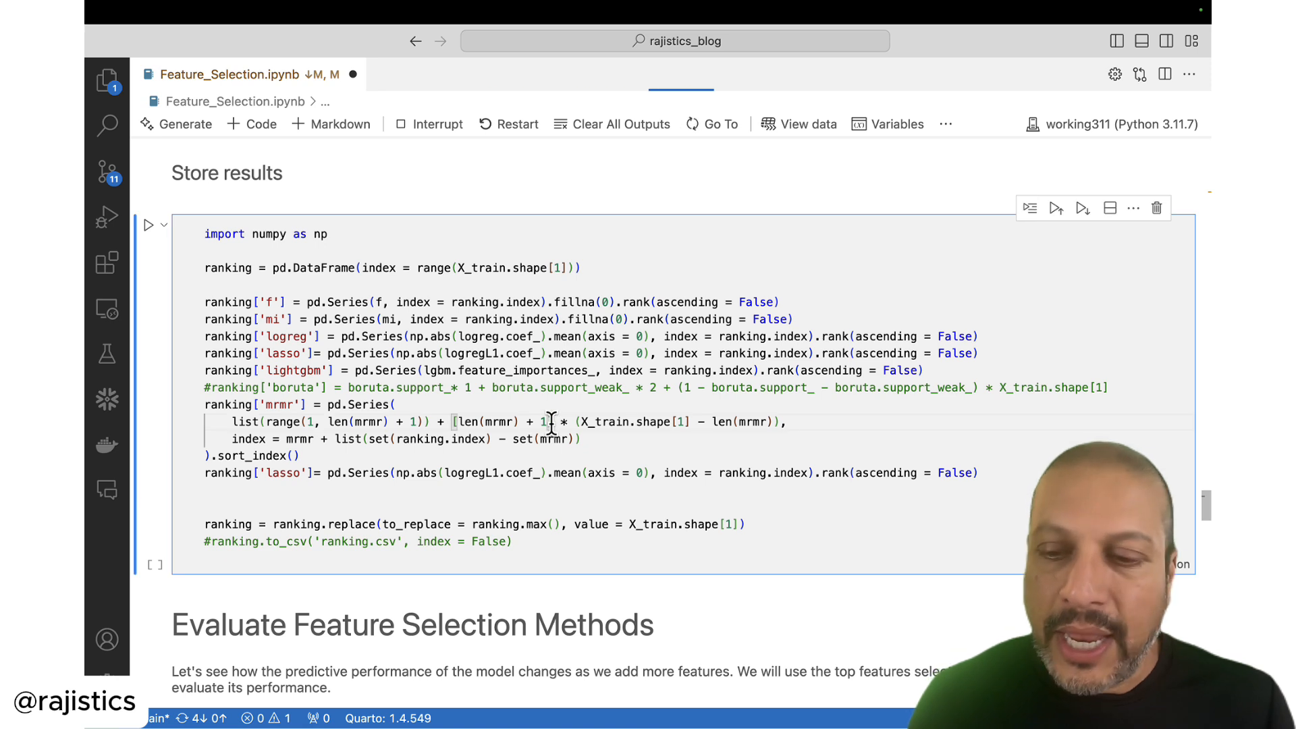
{"action": "left_click", "coordinate": [150, 226]}
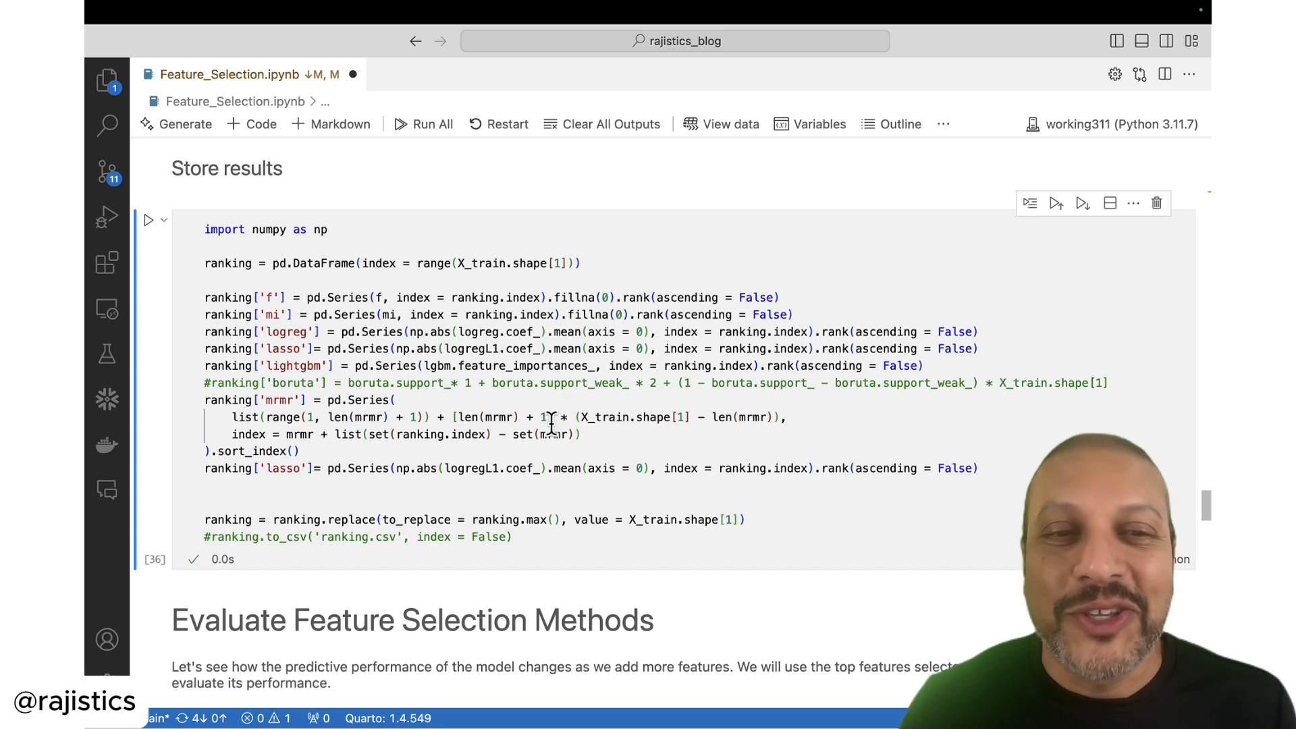
Step: Run the CatBoost evaluation loop over each method's top features, saving accuracies to CSV
{"action": "scroll", "scroll_direction": "down", "scroll_amount": 3}
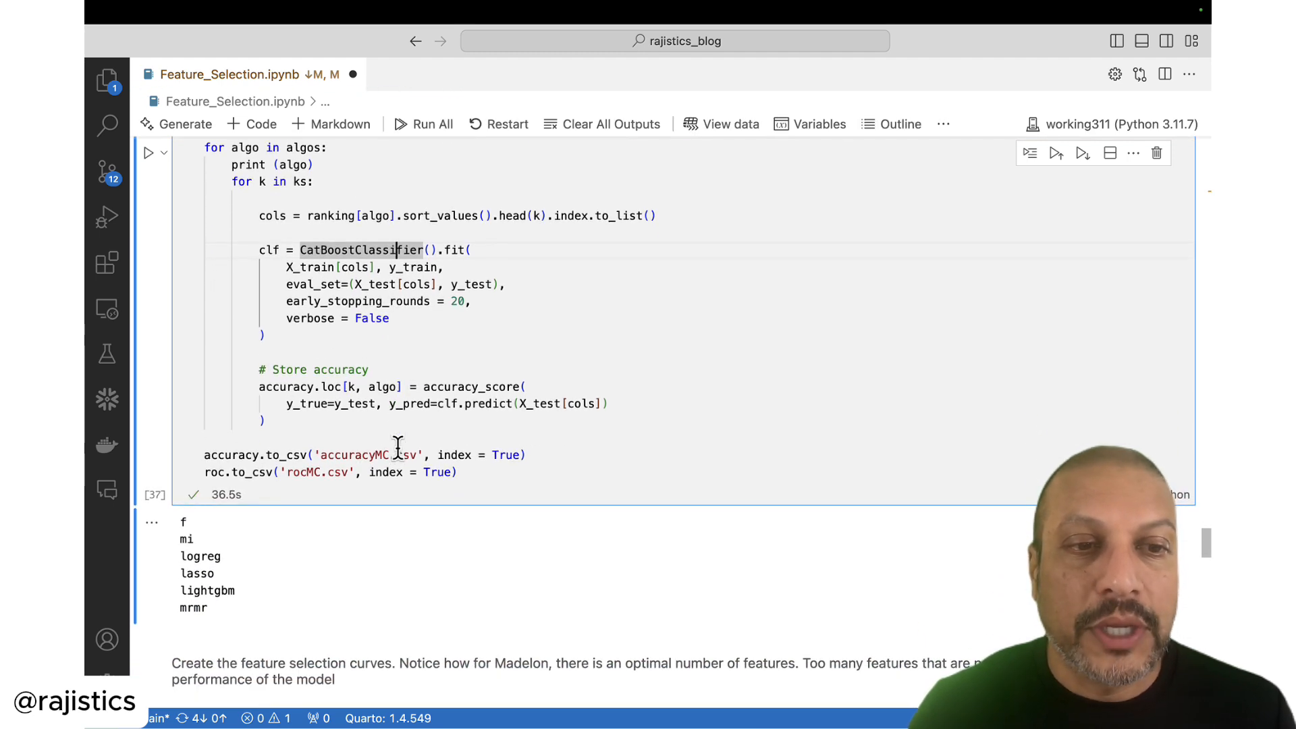
{"action": "scroll", "scroll_direction": "down", "scroll_amount": 3}
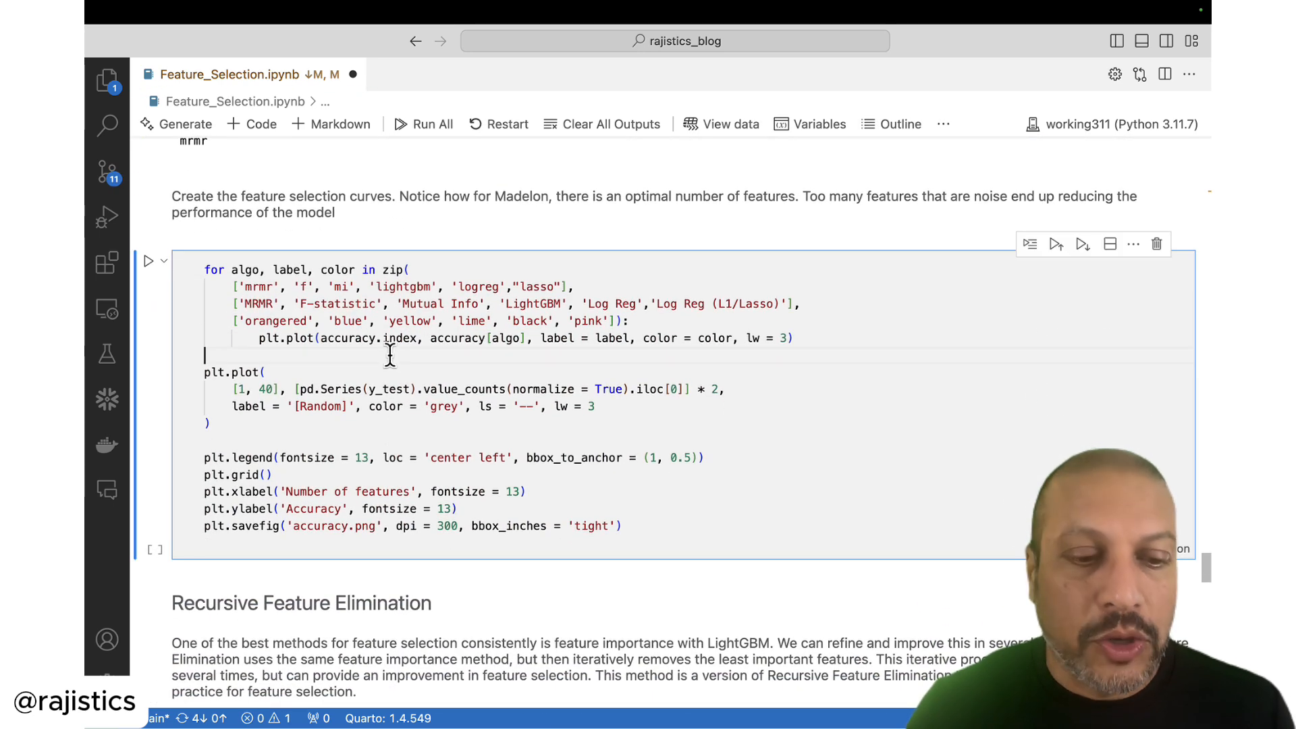
{"action": "left_click", "coordinate": [148, 260]}
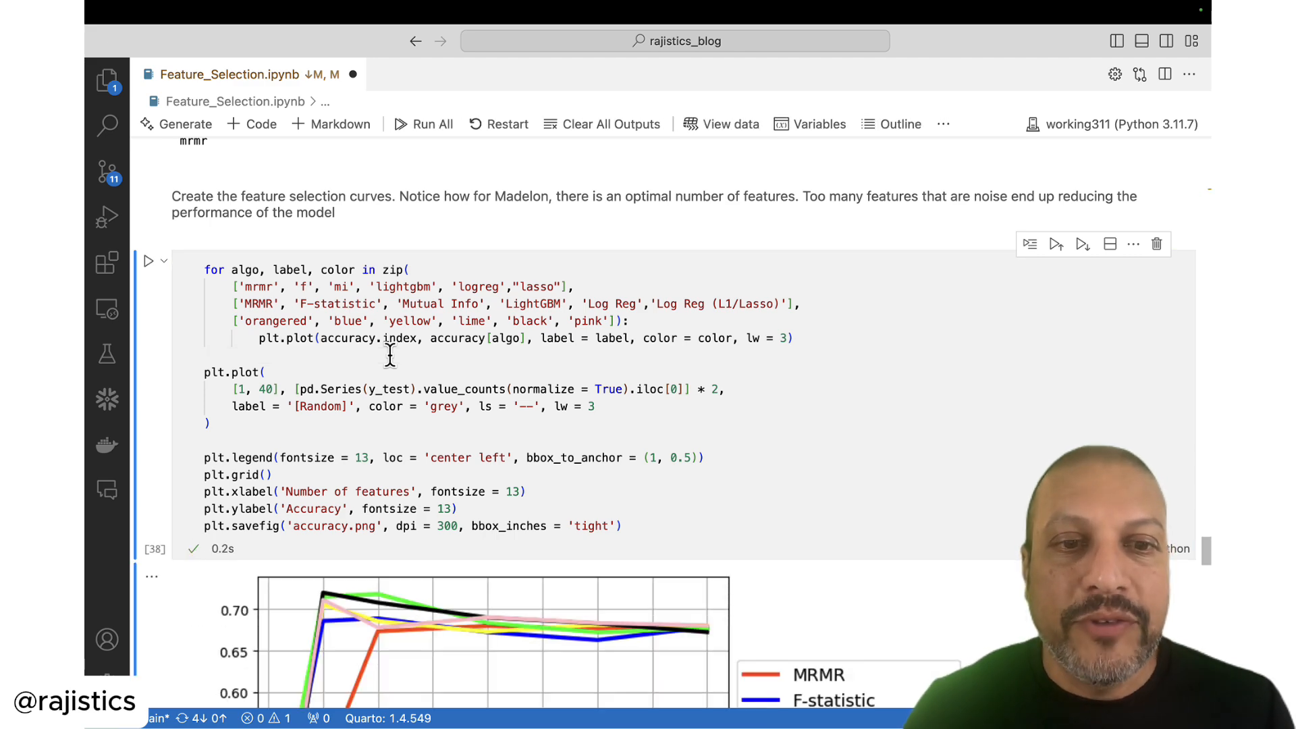
{"action": "scroll", "scroll_direction": "down", "scroll_amount": 3}
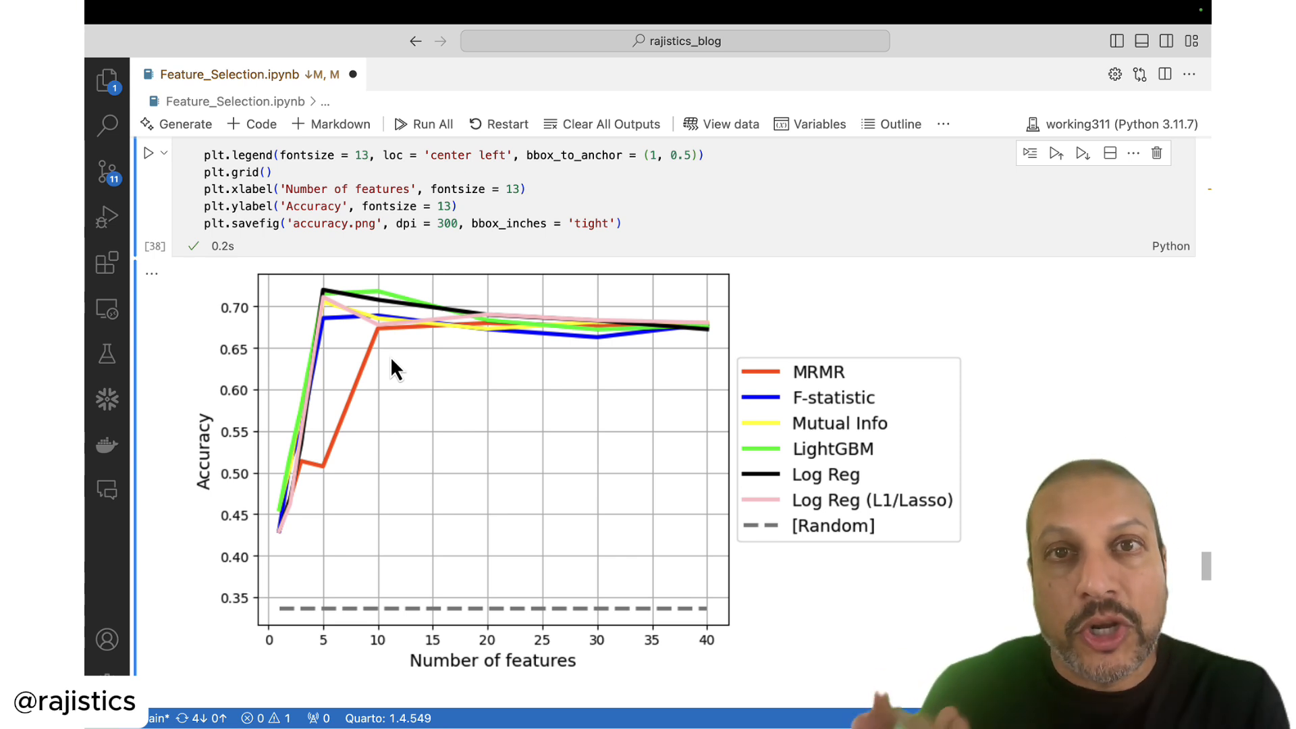
{"action": "mouse_move", "coordinate": [697, 326]}
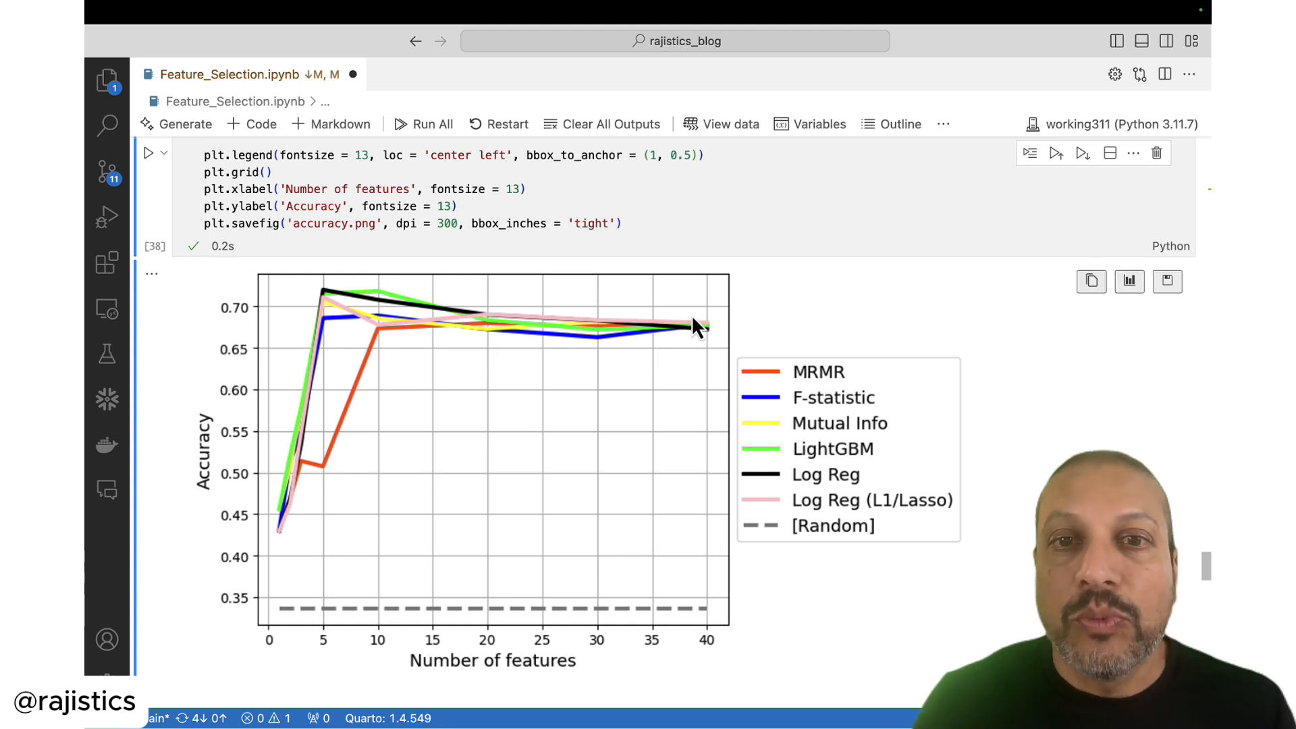
{"action": "mouse_move", "coordinate": [702, 335]}
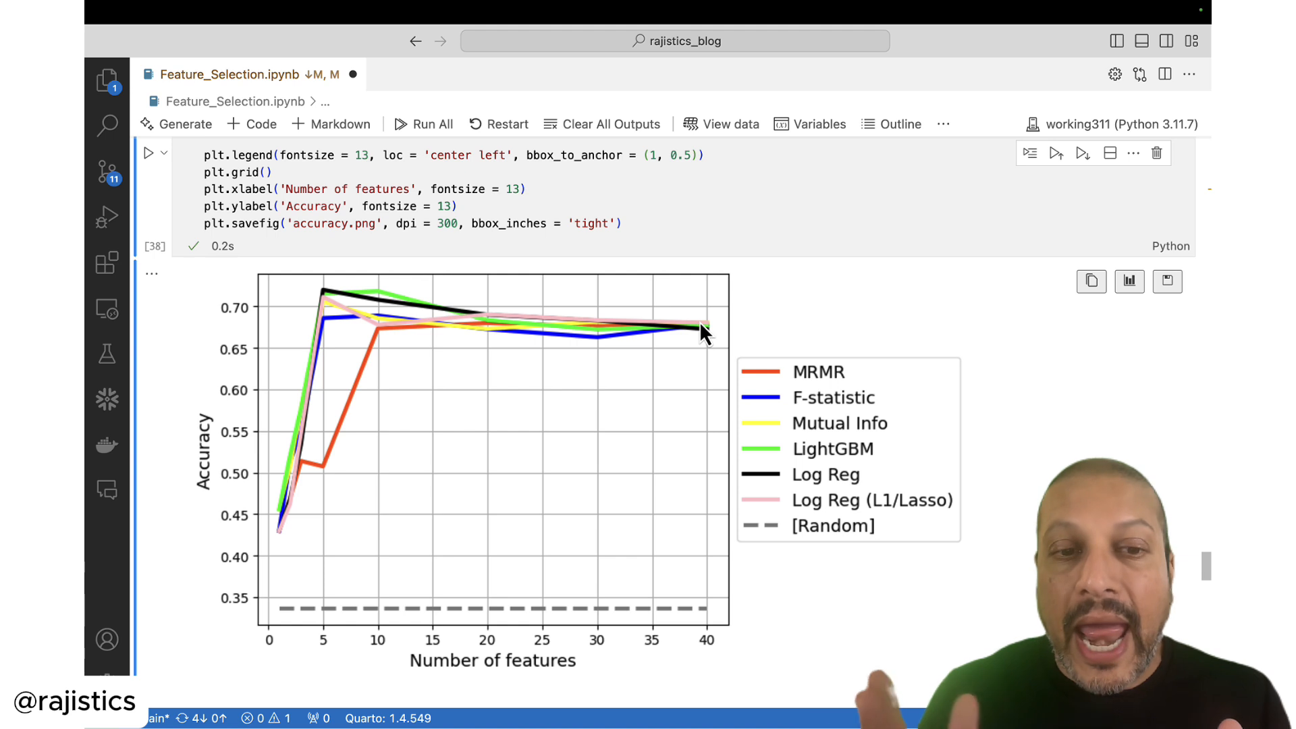
{"action": "mouse_move", "coordinate": [661, 339]}
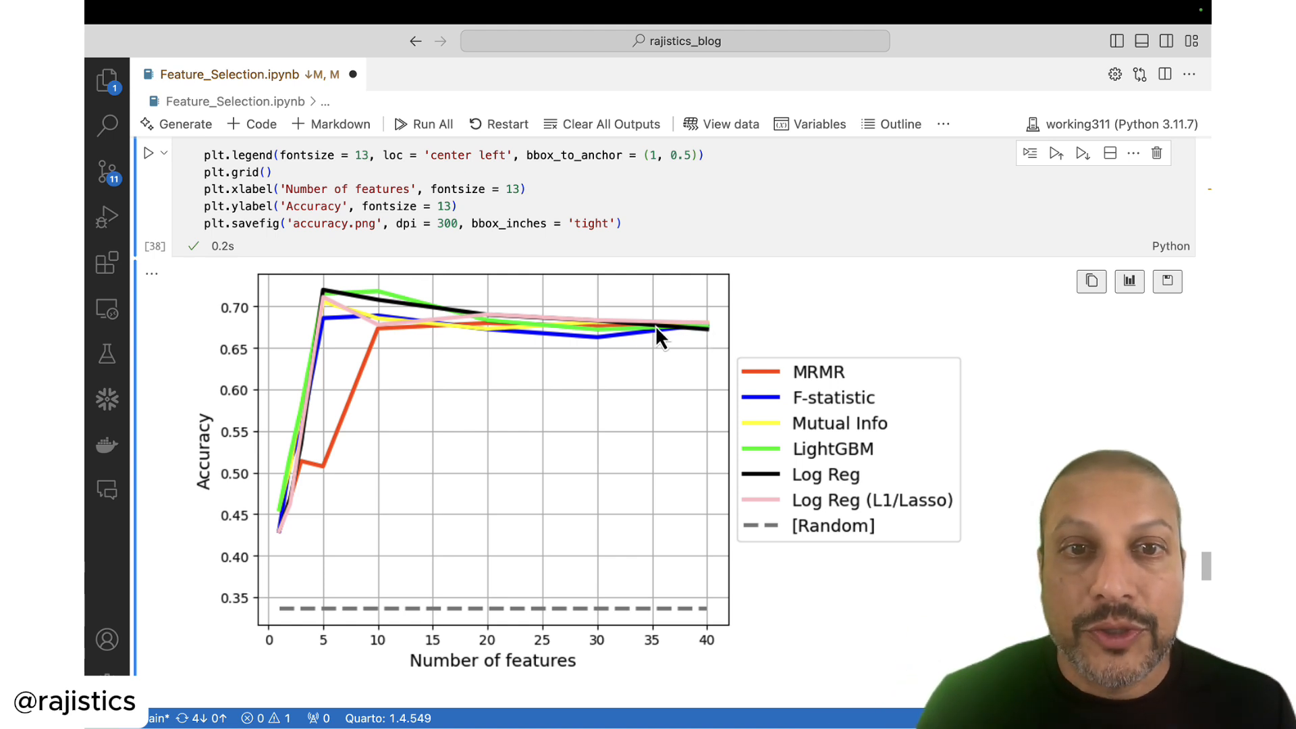
{"action": "mouse_move", "coordinate": [678, 376]}
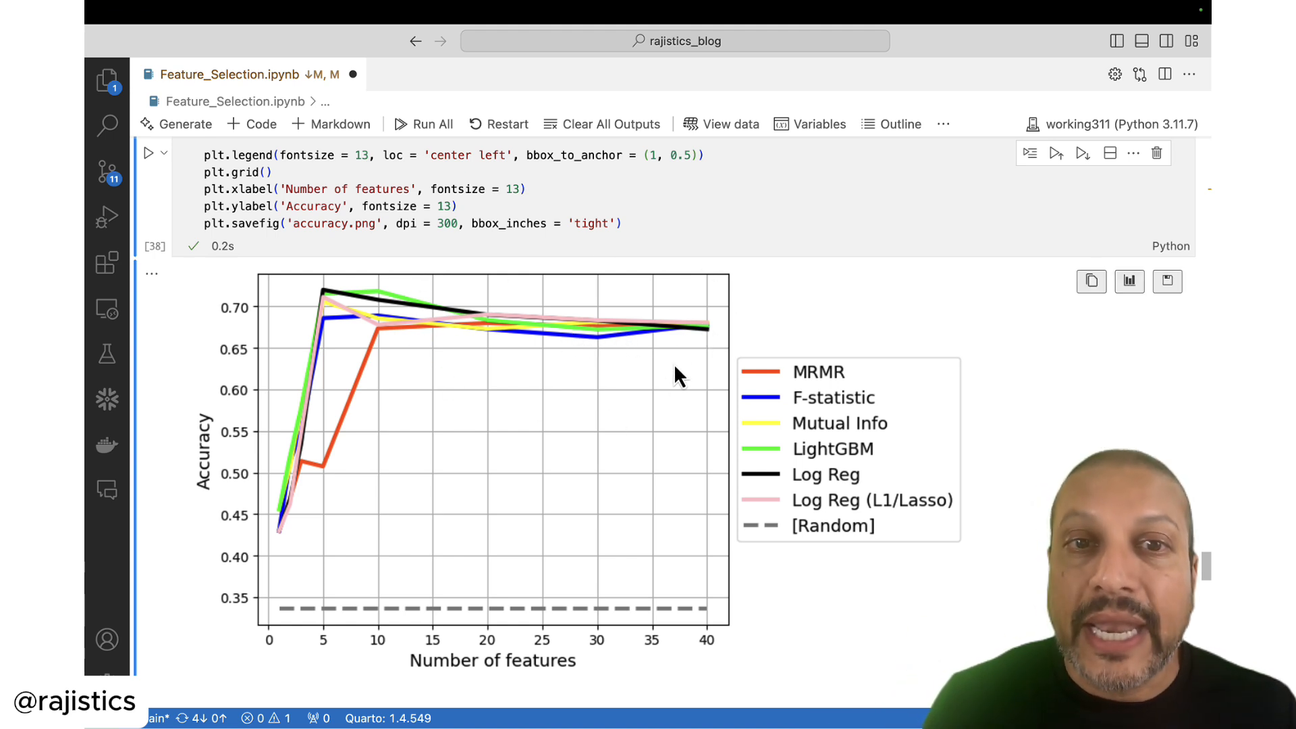
{"action": "mouse_move", "coordinate": [693, 382]}
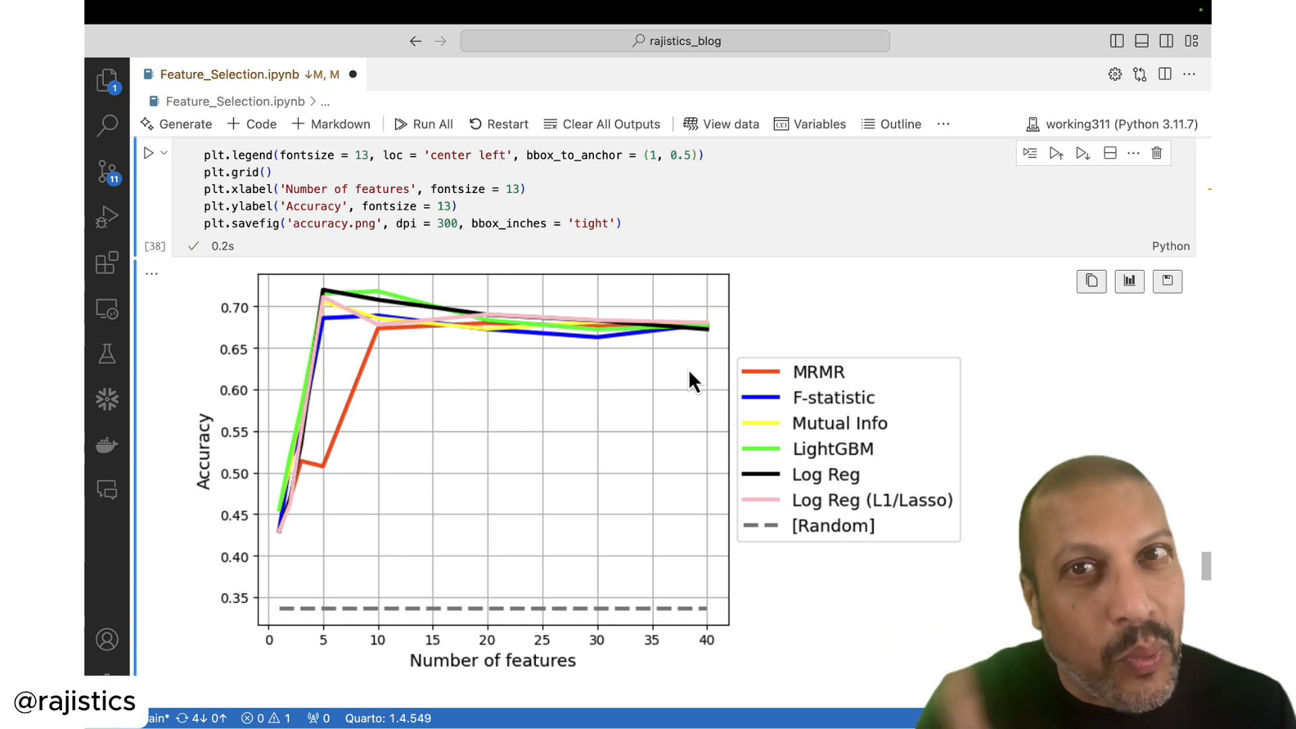
{"action": "mouse_move", "coordinate": [382, 292]}
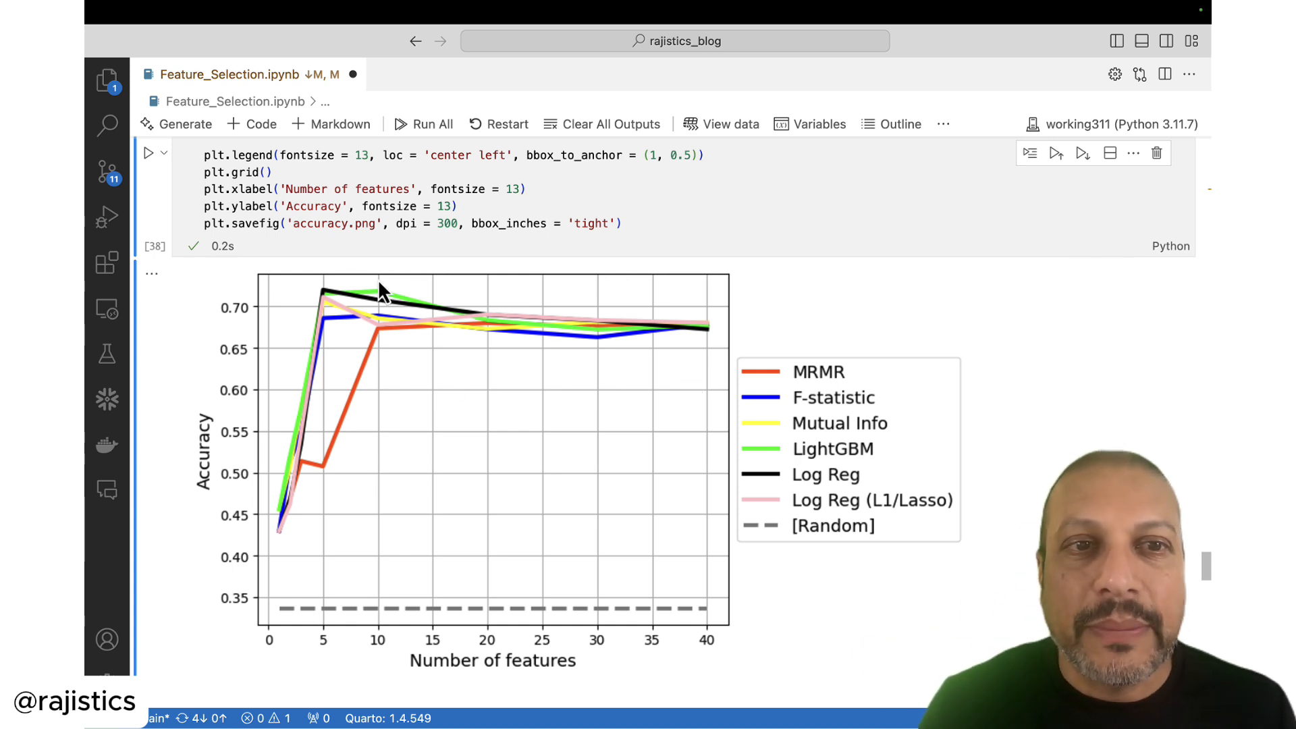
{"action": "mouse_move", "coordinate": [368, 298]}
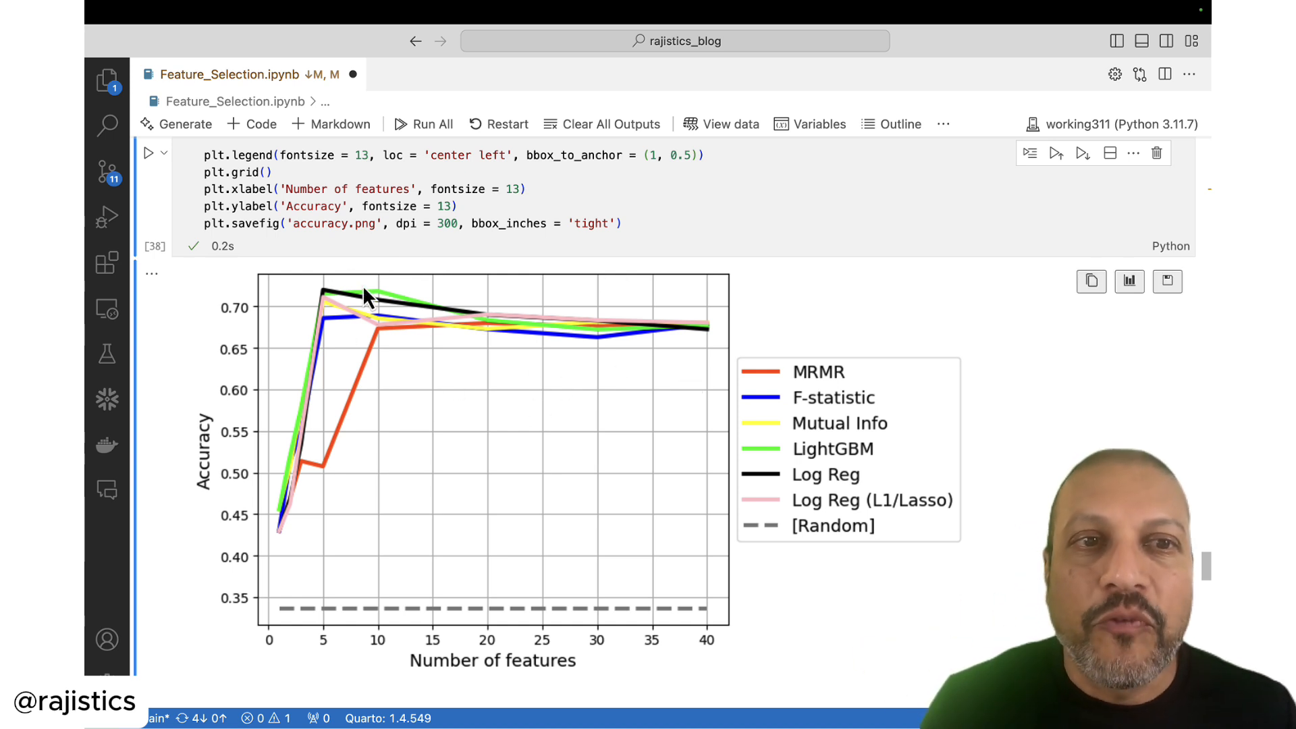
{"action": "mouse_move", "coordinate": [381, 308]}
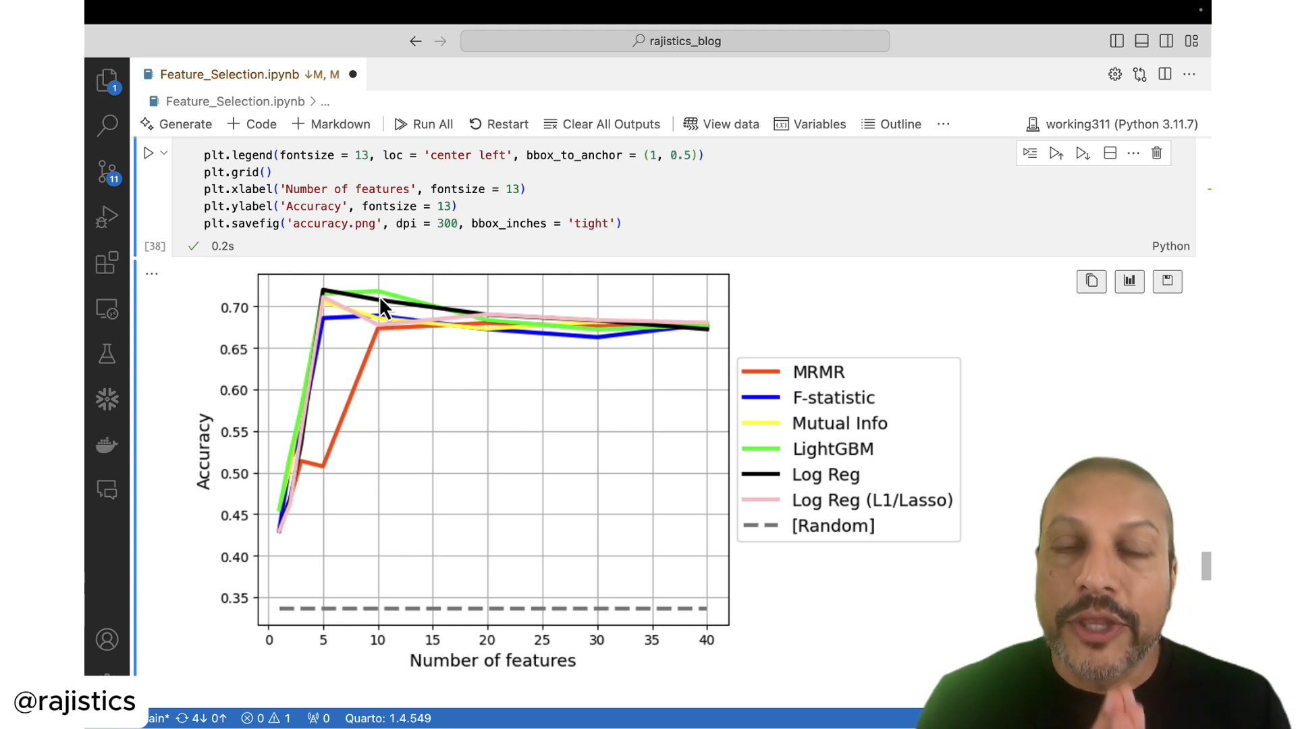
{"action": "mouse_move", "coordinate": [347, 281]}
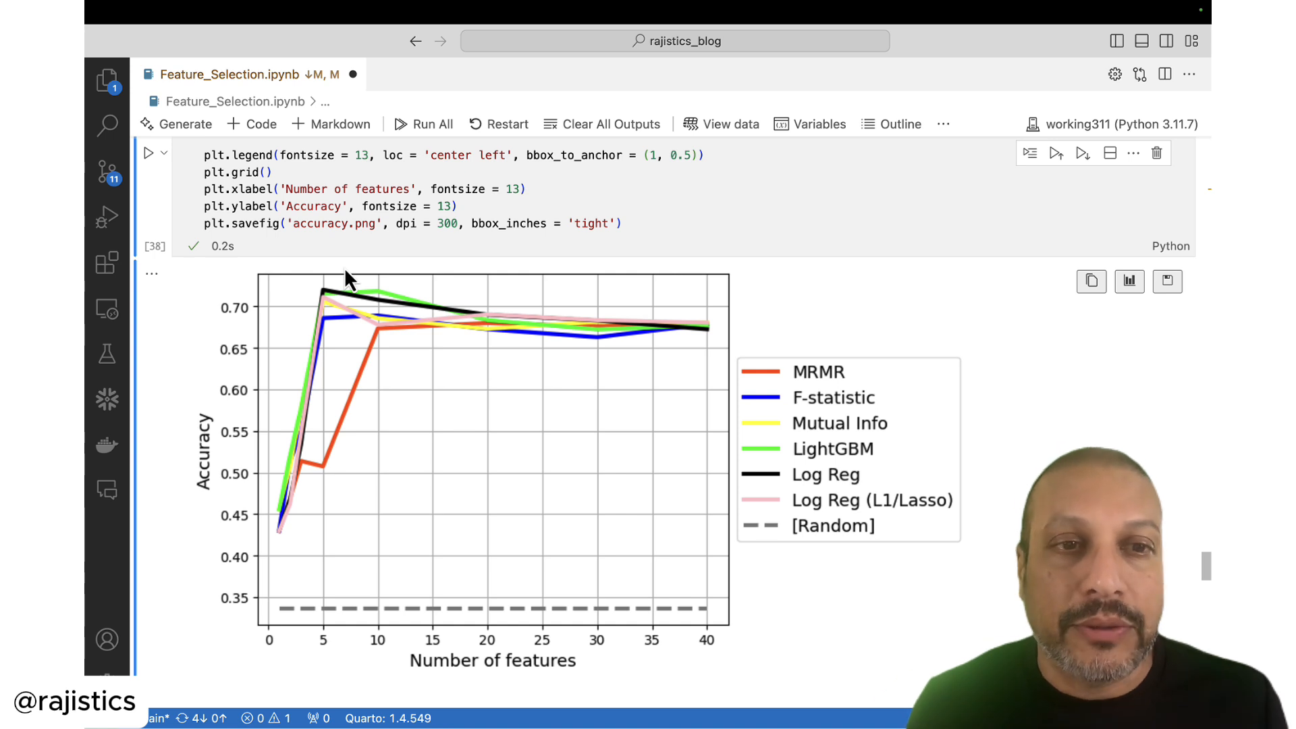
{"action": "mouse_move", "coordinate": [308, 522]}
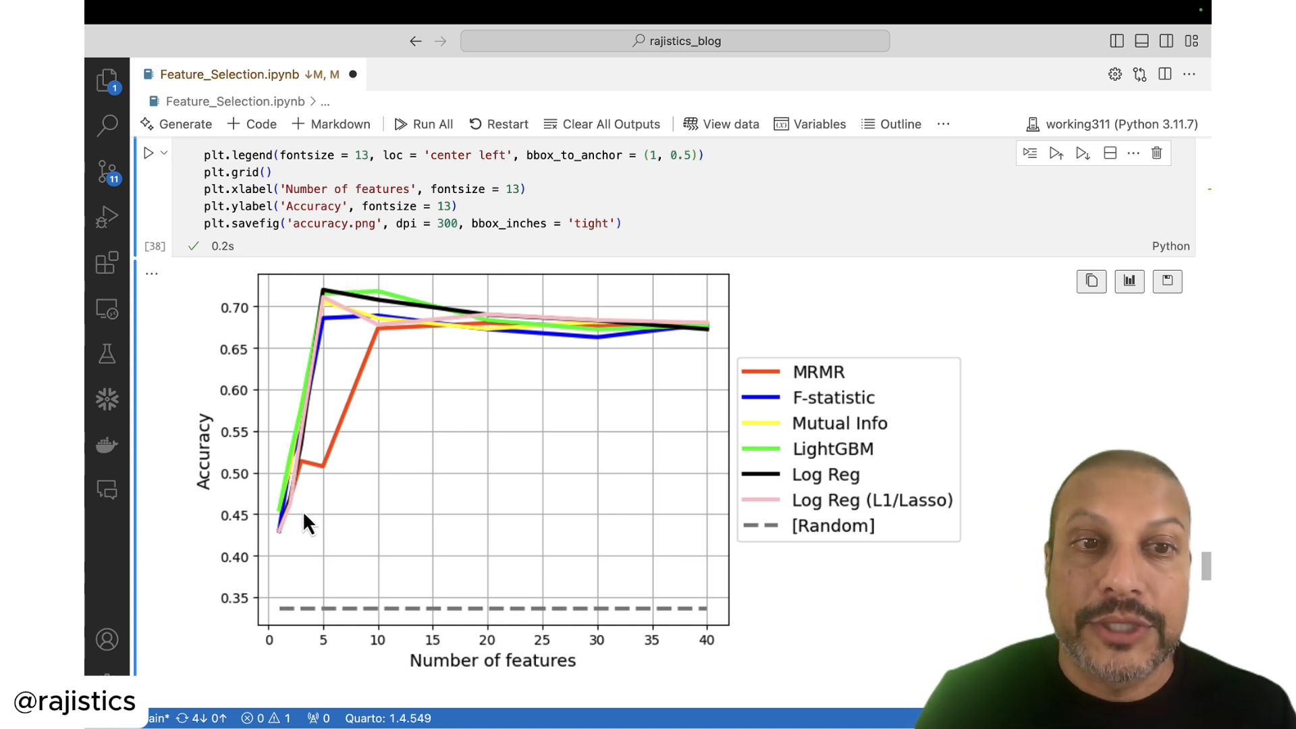
{"action": "mouse_move", "coordinate": [346, 351]}
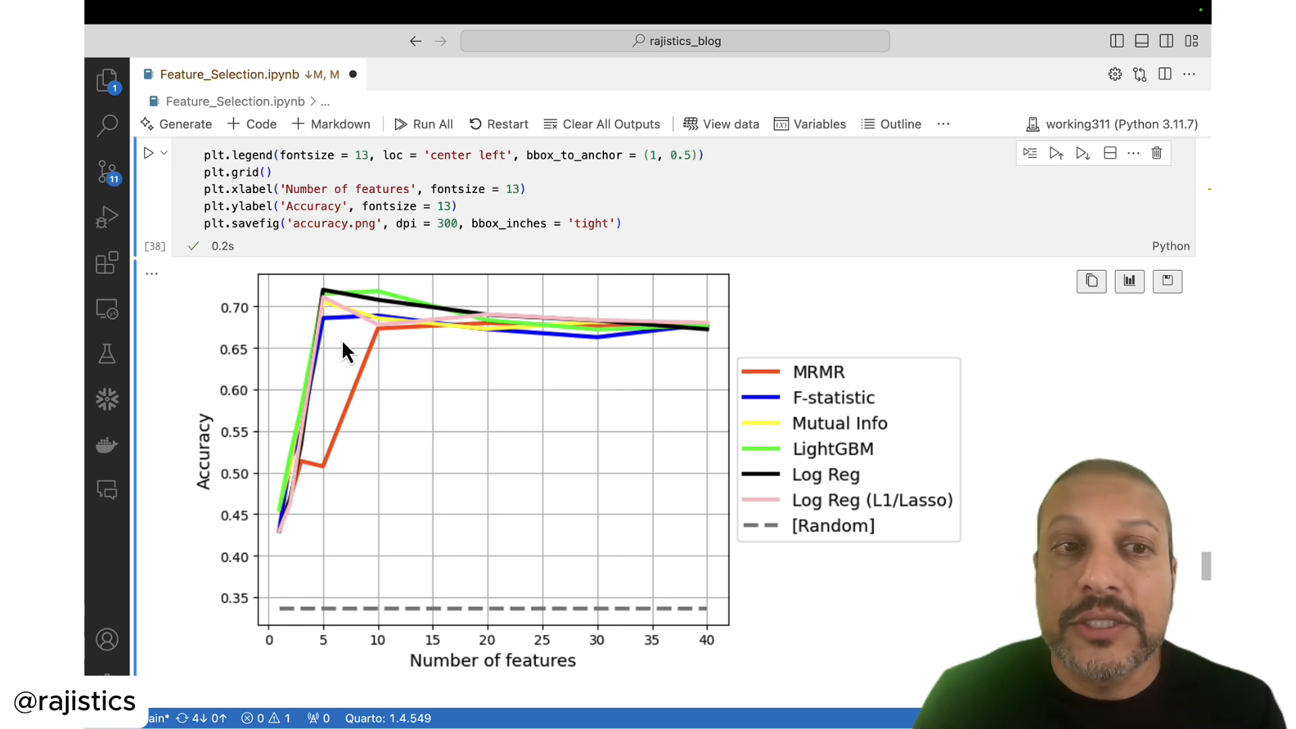
{"action": "mouse_move", "coordinate": [312, 372]}
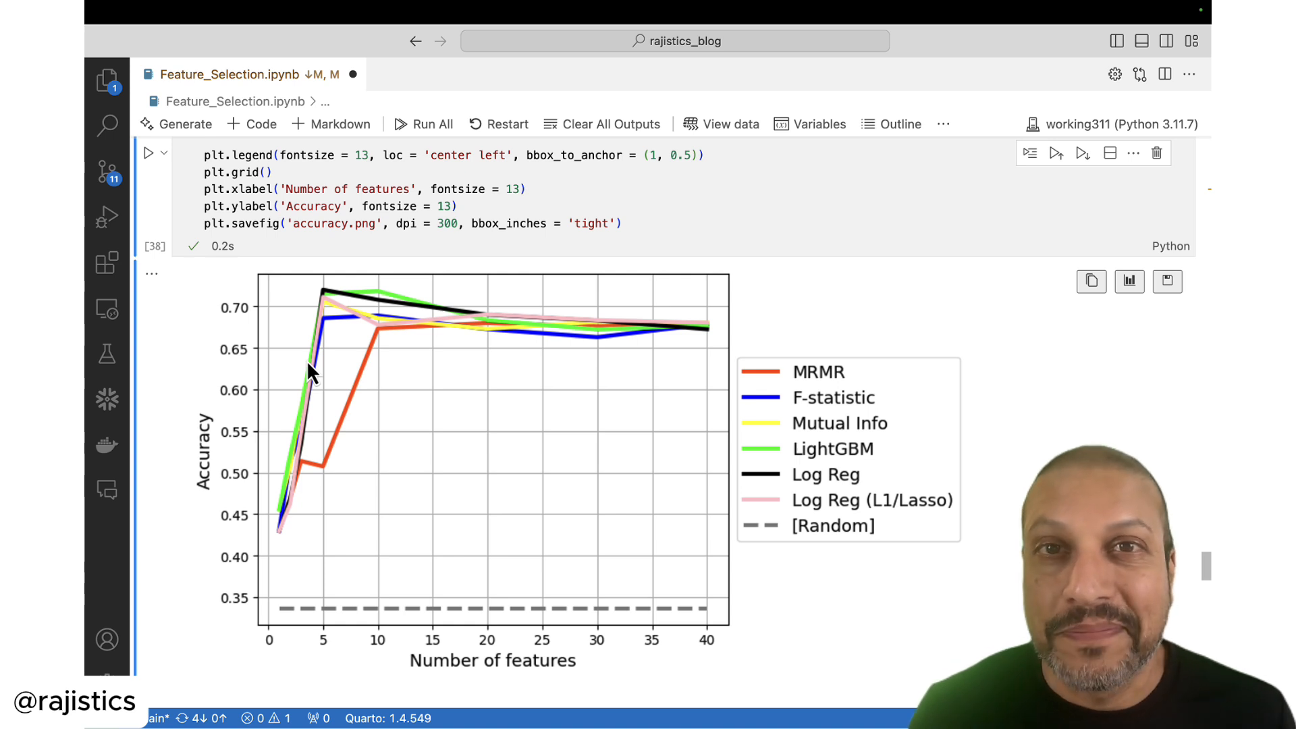
{"action": "mouse_move", "coordinate": [368, 461]}
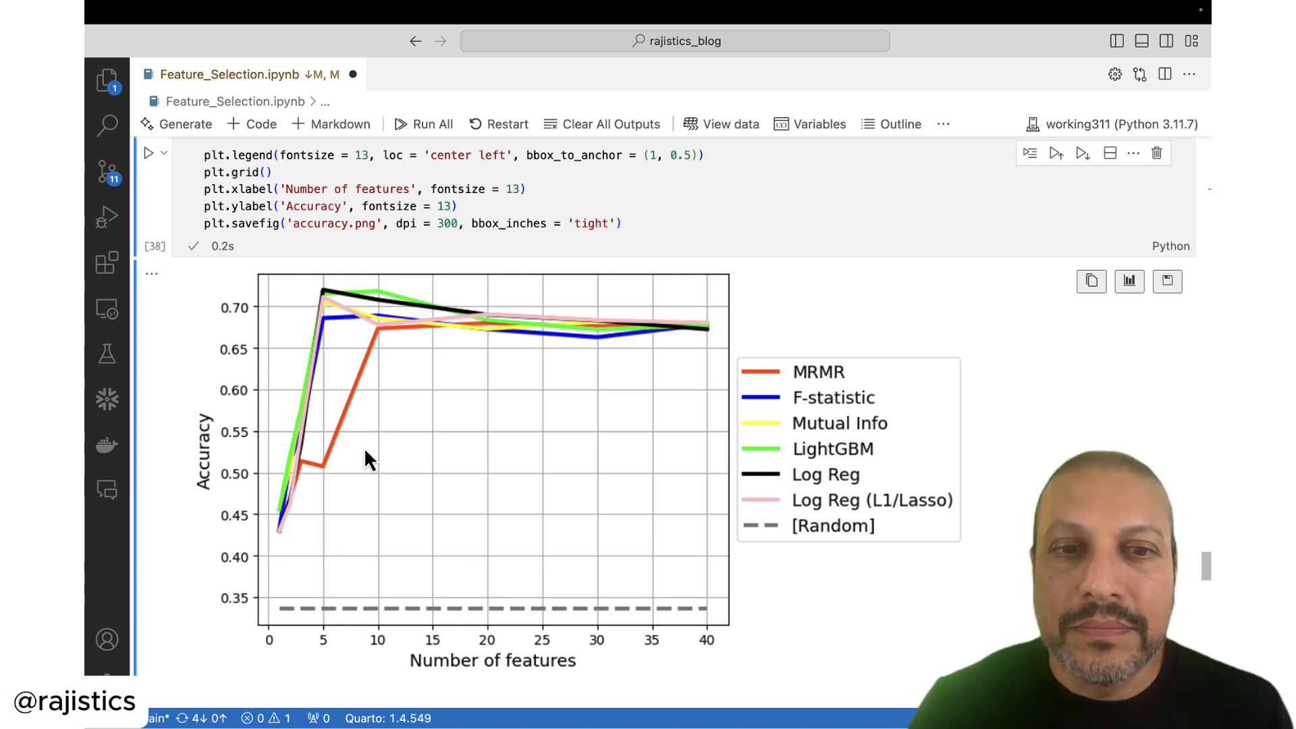
Step: Run RFE with XGBoost to output the boolean rfe.support_ mask of selected features
{"action": "scroll", "scroll_direction": "down", "scroll_amount": 3}
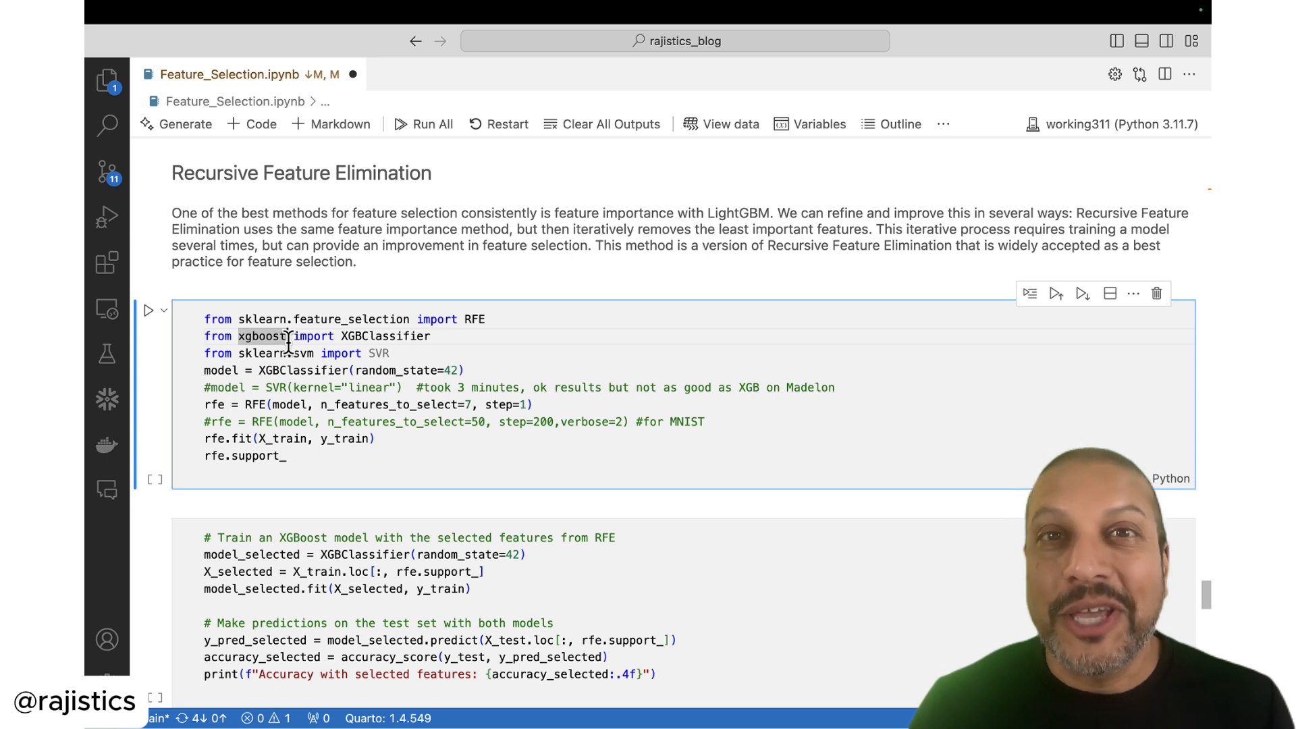
{"action": "left_click", "coordinate": [148, 311]}
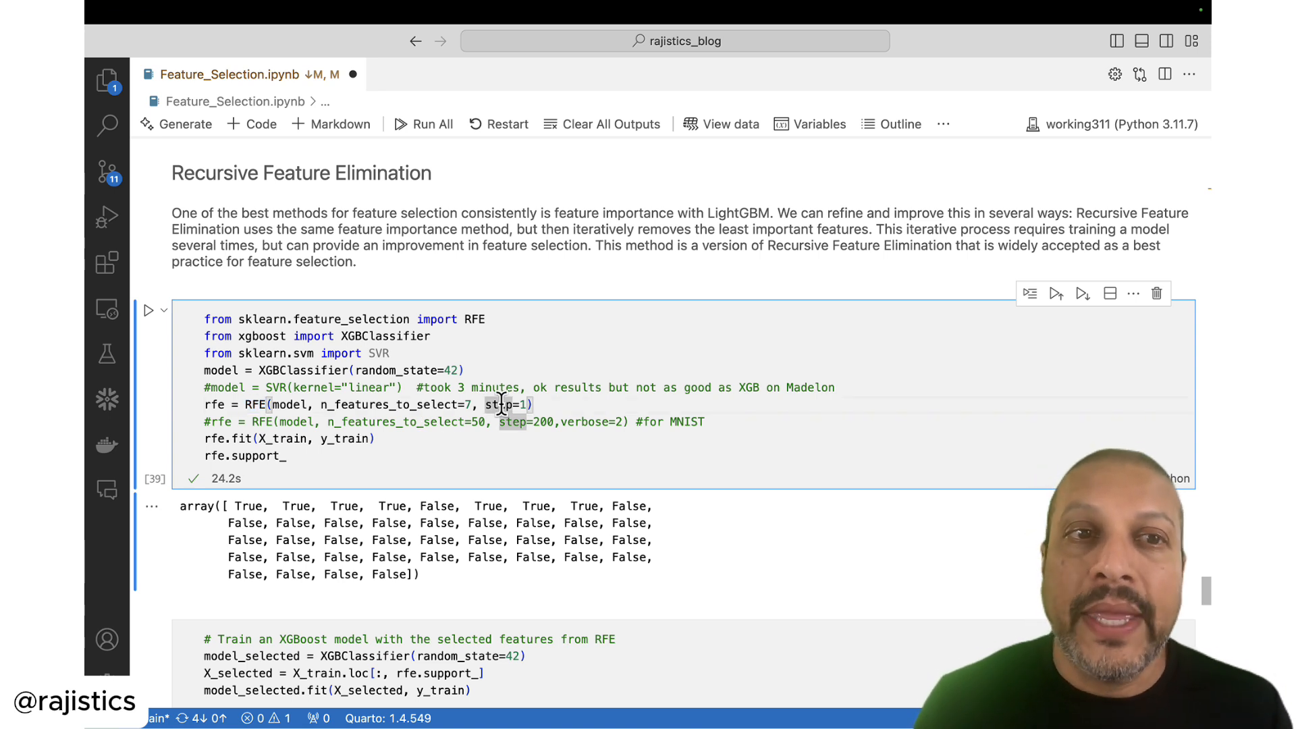
{"action": "scroll", "scroll_direction": "down", "scroll_amount": 3}
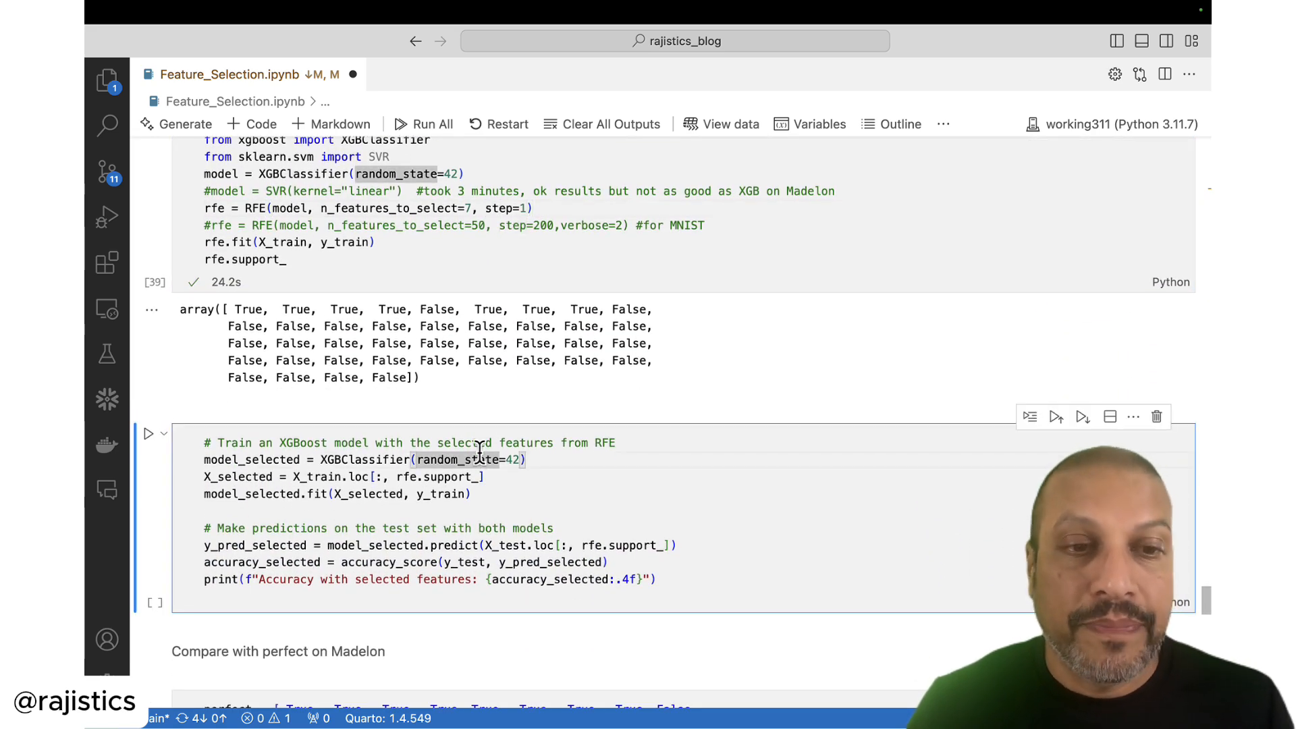
Step: Train XGBoost on RFE features (0.7135) and on the perfect Madelon mask (0.7140)
{"action": "left_click", "coordinate": [148, 433]}
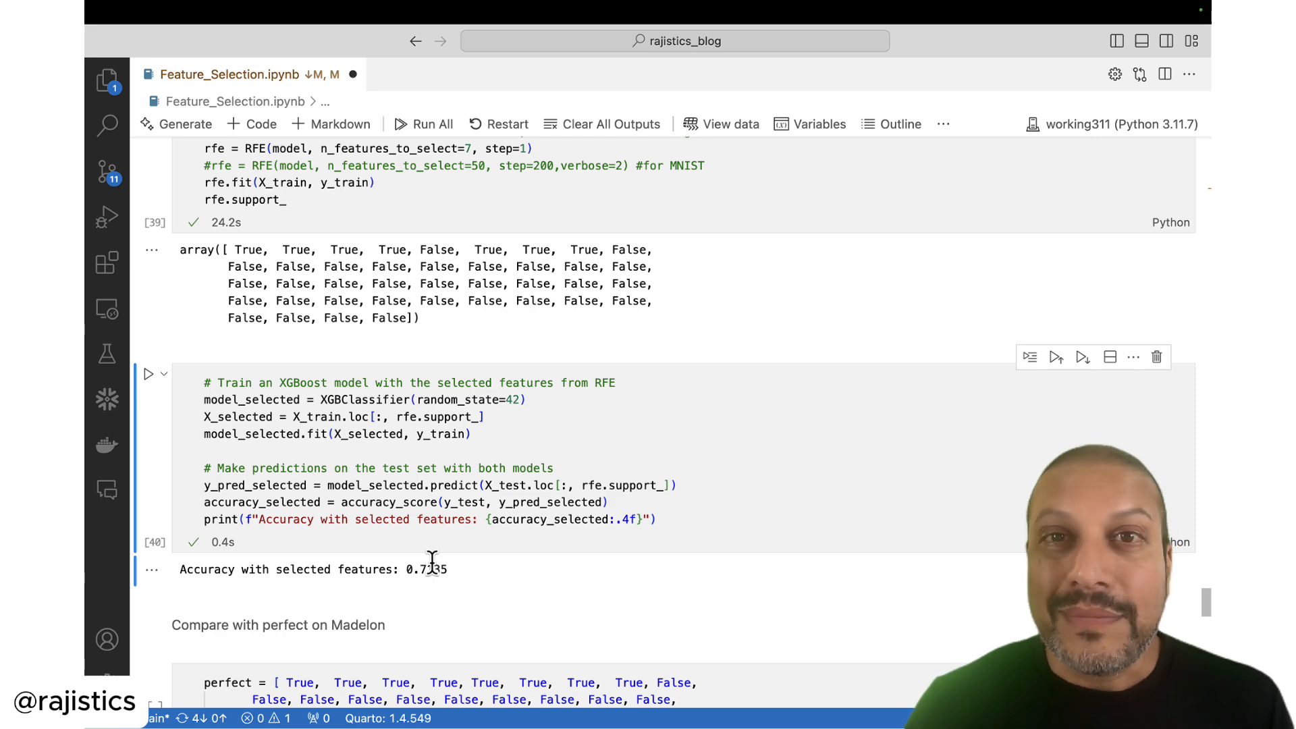
{"action": "scroll", "scroll_direction": "down", "scroll_amount": 3}
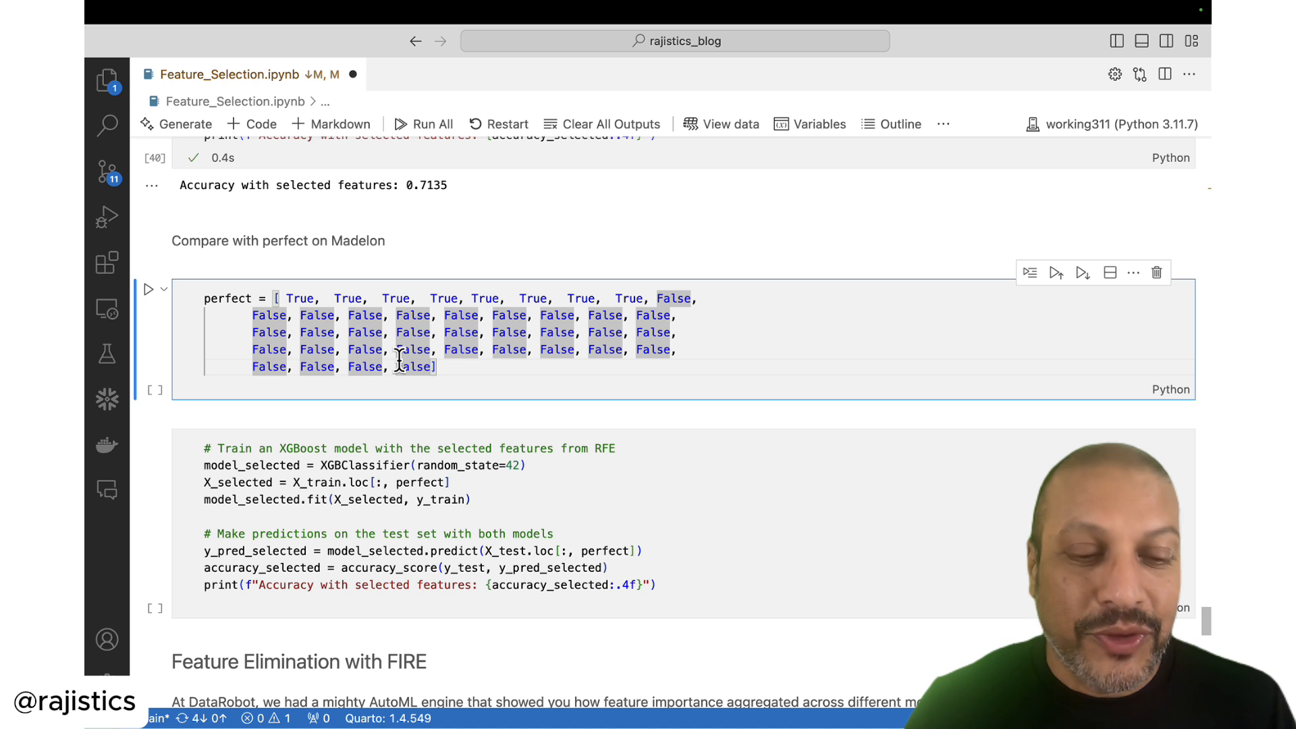
{"action": "left_click", "coordinate": [148, 289]}
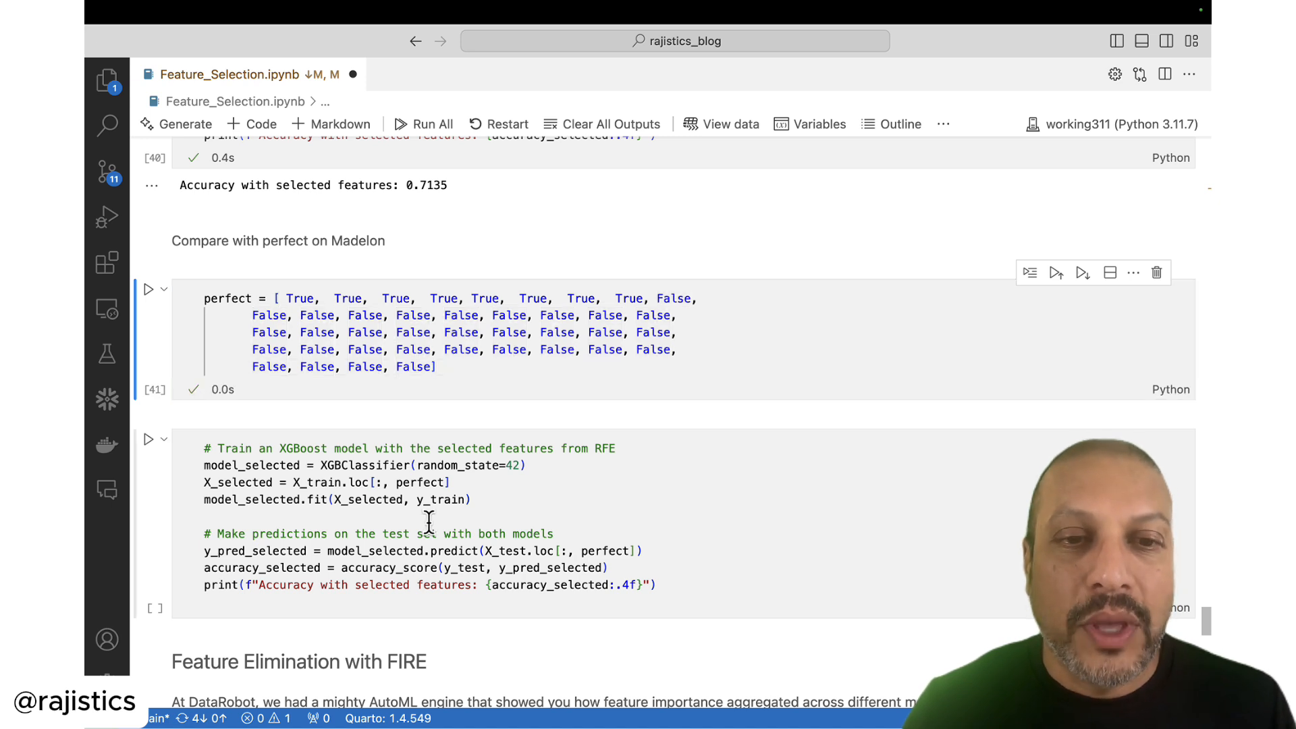
{"action": "left_click", "coordinate": [149, 438]}
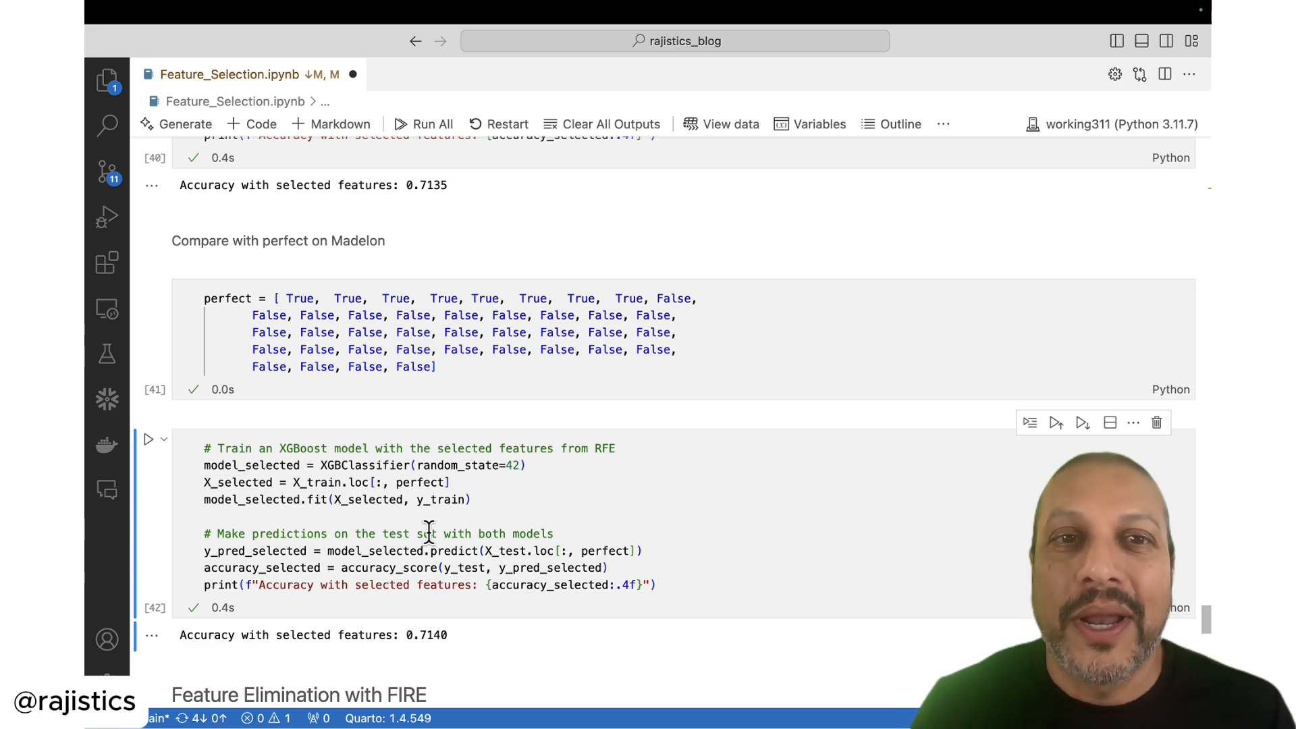
Step: Scroll down past the FIRE feature-importance chart to the closing resource links
{"action": "scroll", "scroll_direction": "down", "scroll_amount": 3}
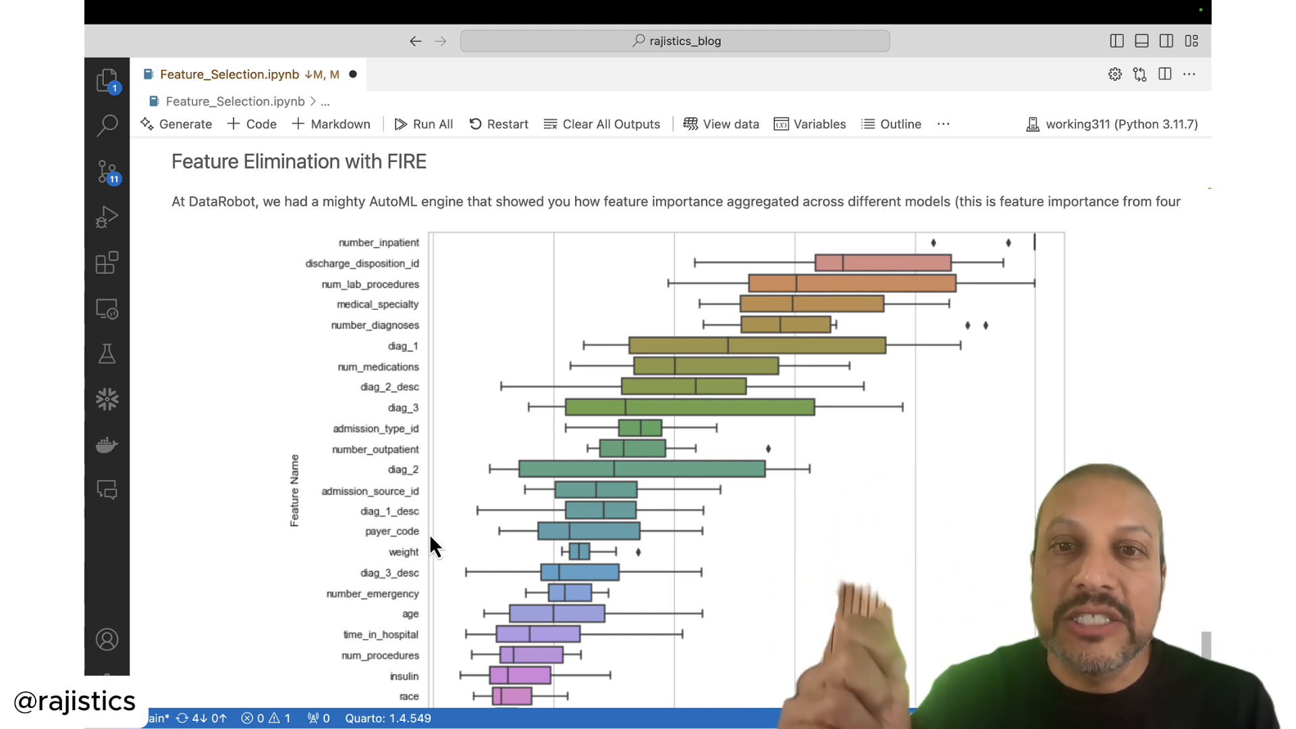
{"action": "scroll", "scroll_direction": "down", "scroll_amount": 3}
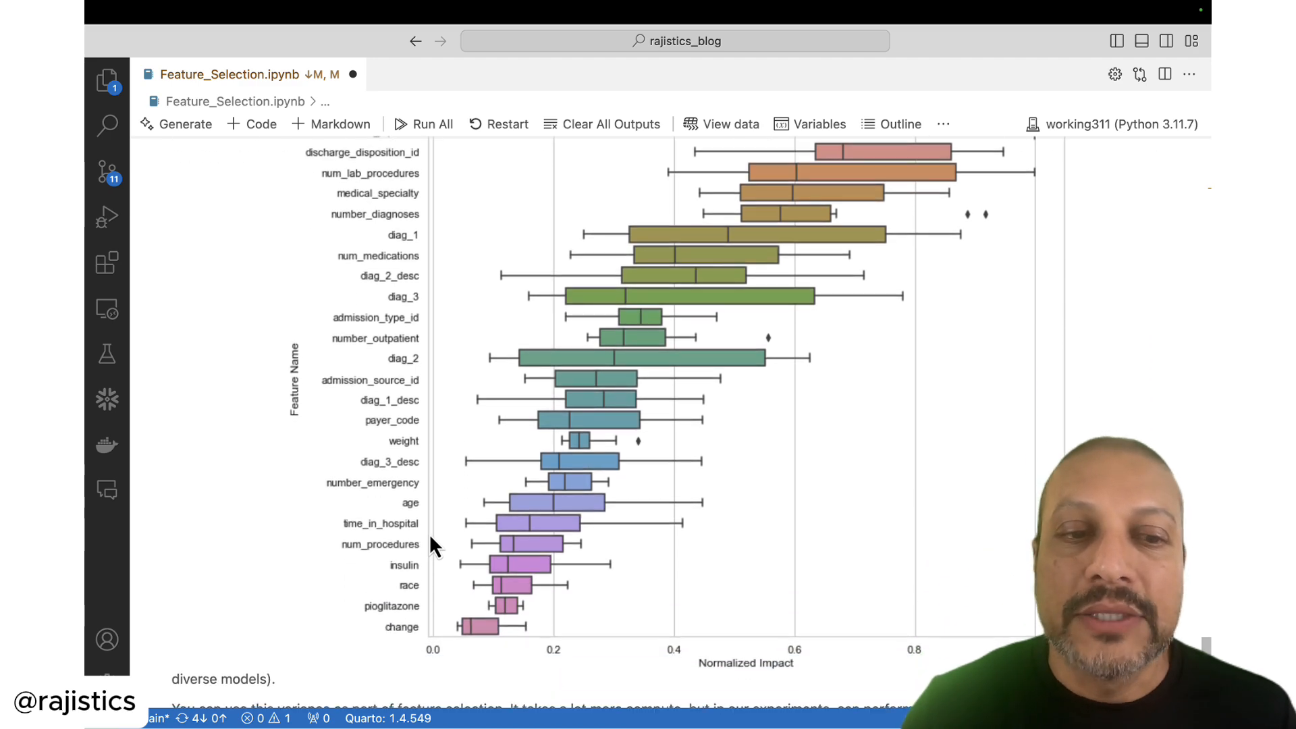
{"action": "scroll", "scroll_direction": "down", "scroll_amount": 3}
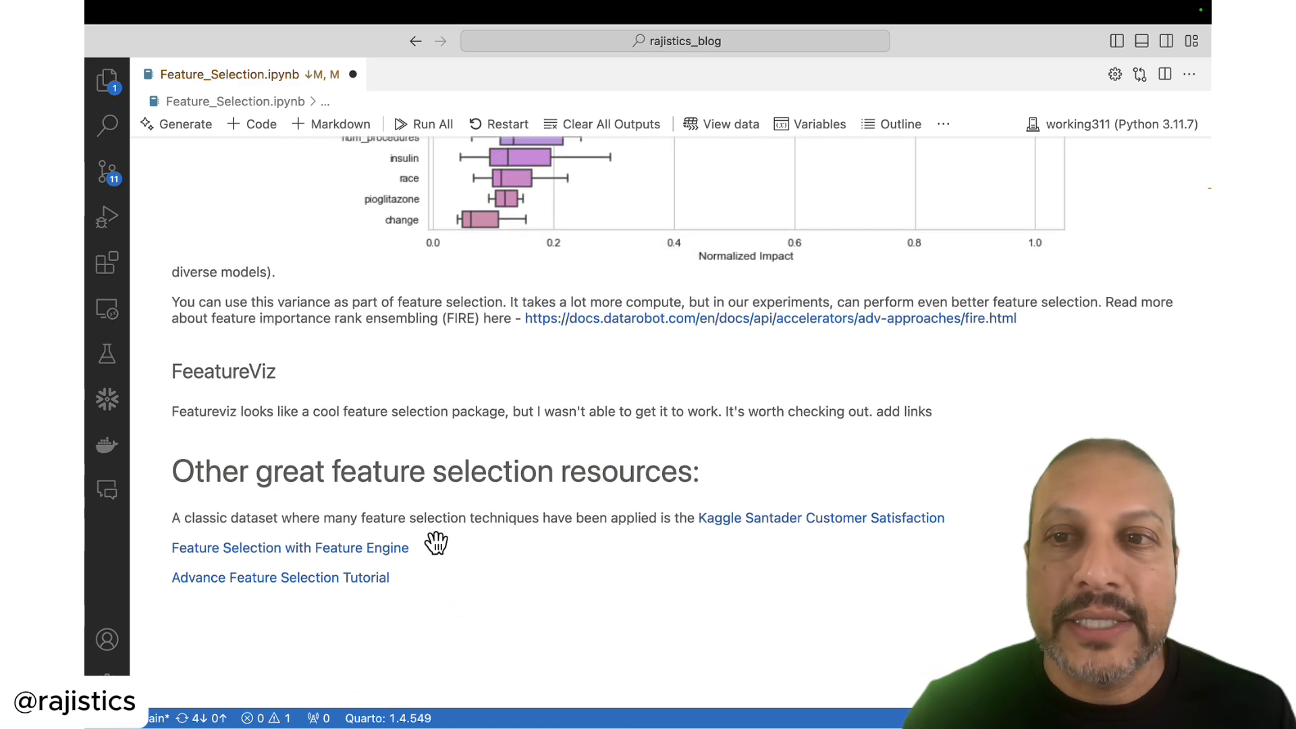
Step: Edit the misspelled 'FeeatureViz' markdown heading to 'FeatureViz' and re-render the cell
{"action": "scroll", "scroll_direction": "down", "scroll_amount": 3}
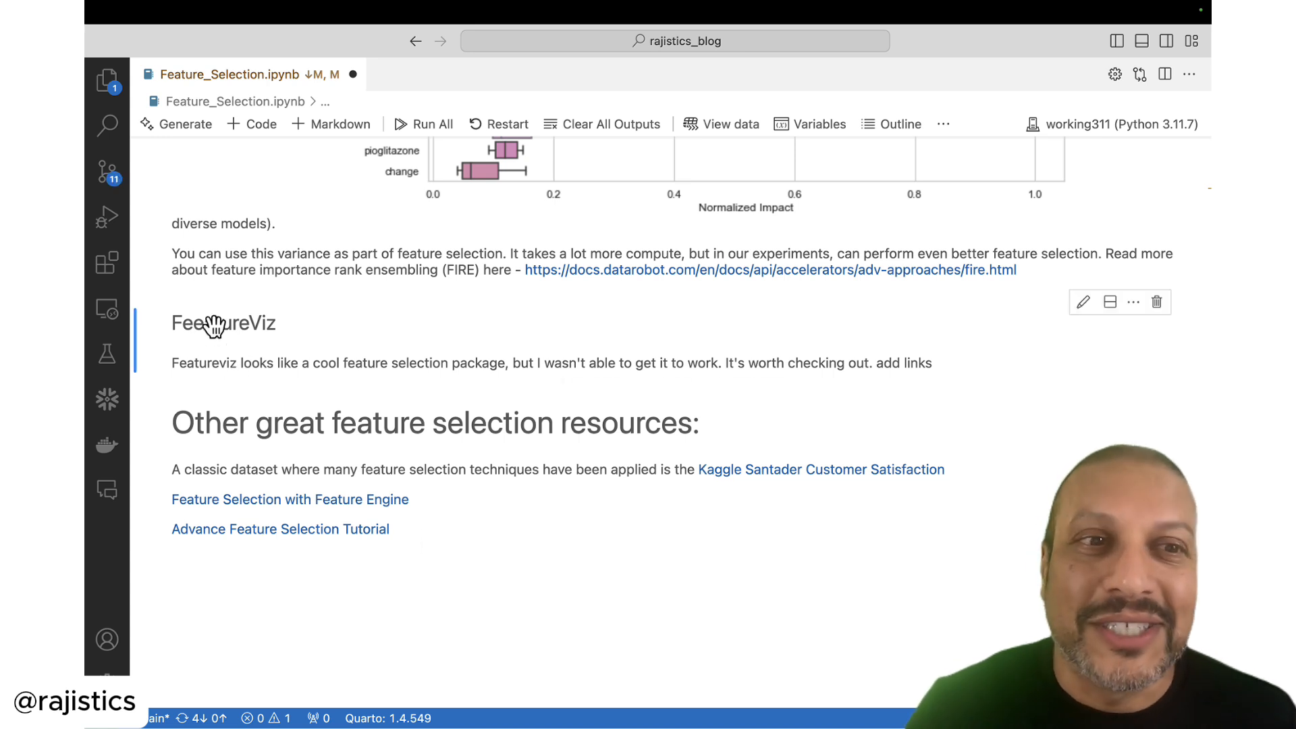
{"action": "double_click", "coordinate": [223, 322]}
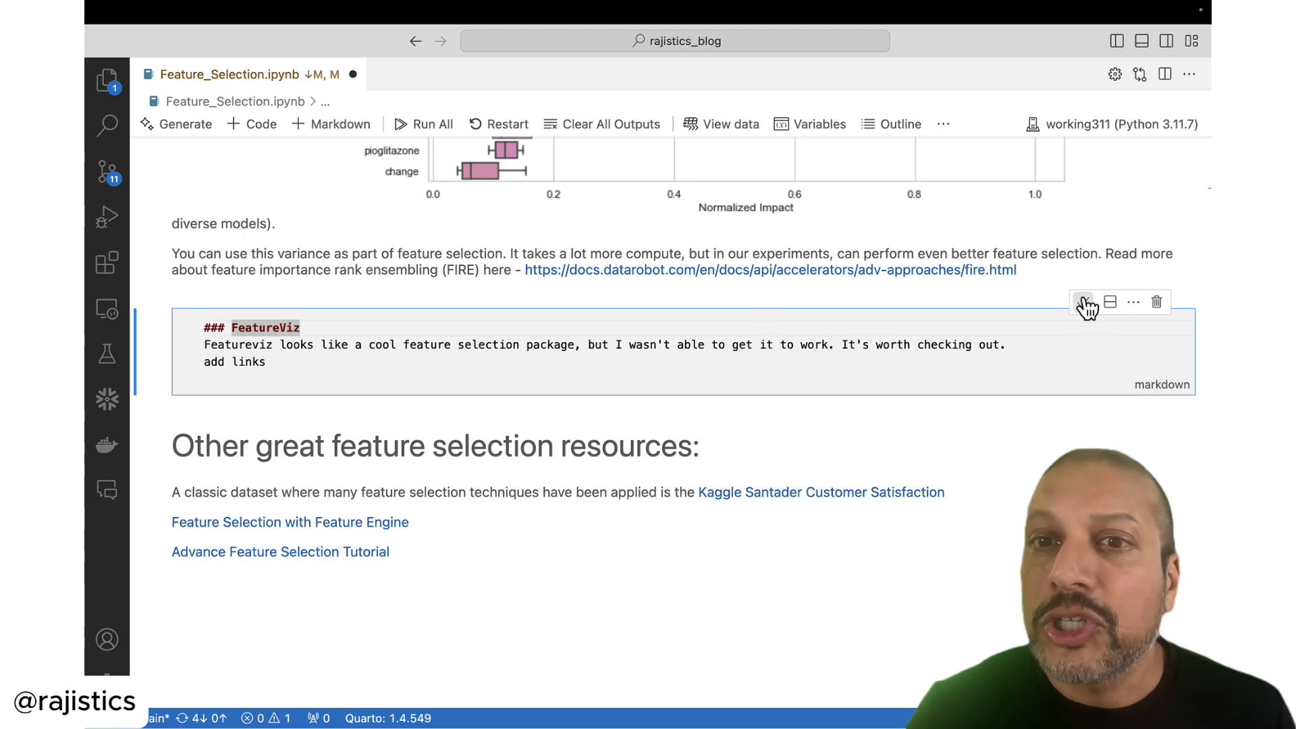
{"action": "left_click", "coordinate": [1084, 301]}
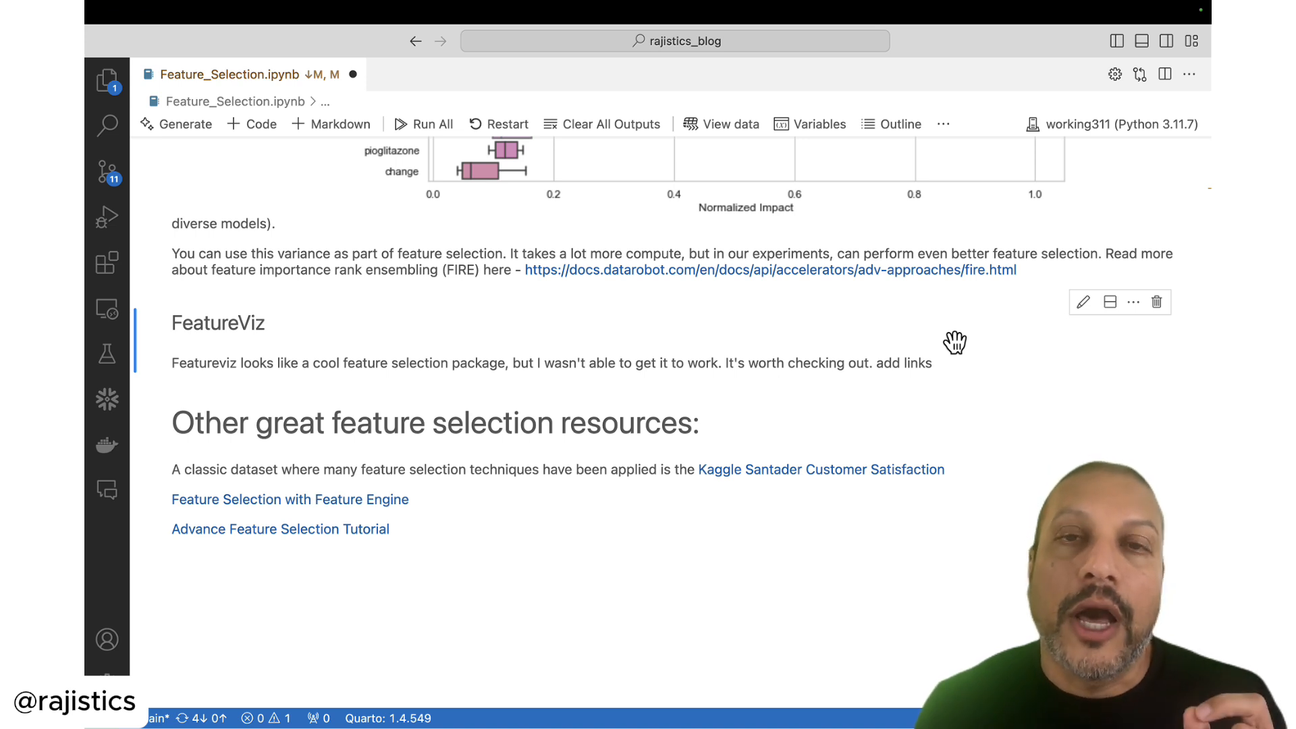
{"action": "mouse_move", "coordinate": [875, 502]}
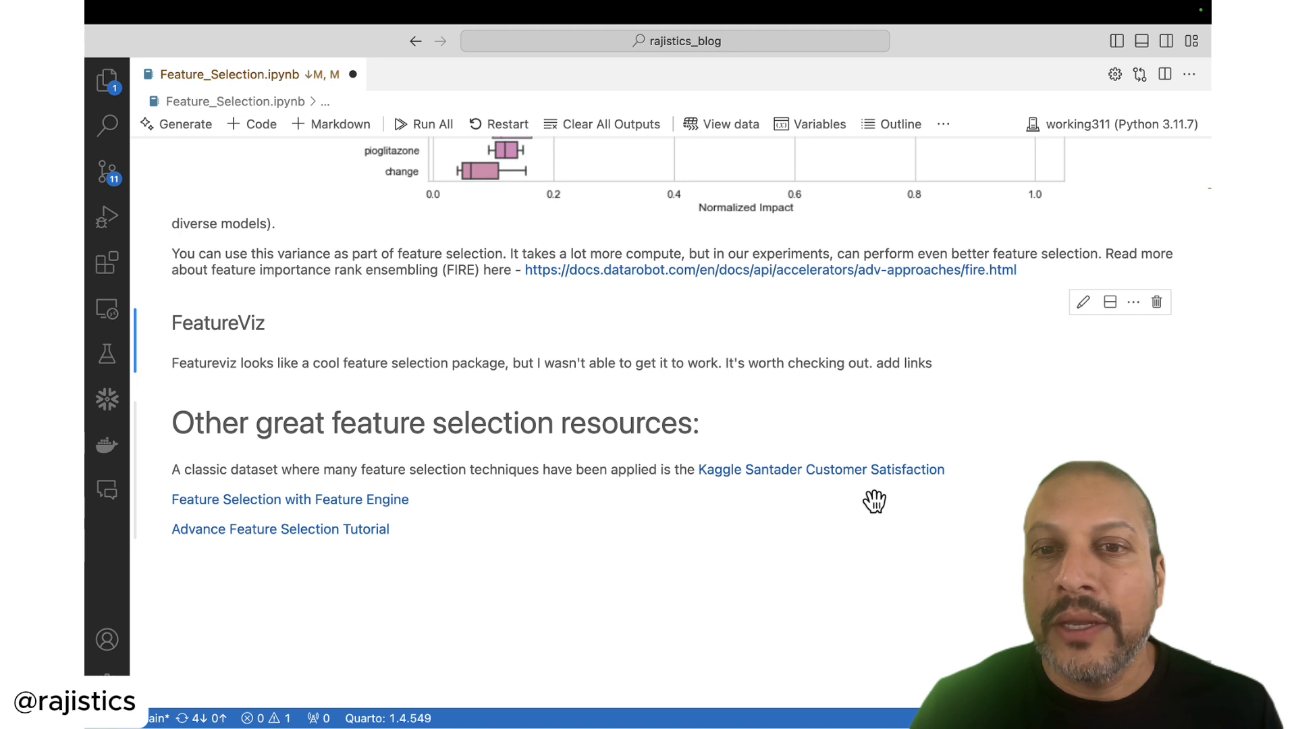
{"action": "mouse_move", "coordinate": [846, 495]}
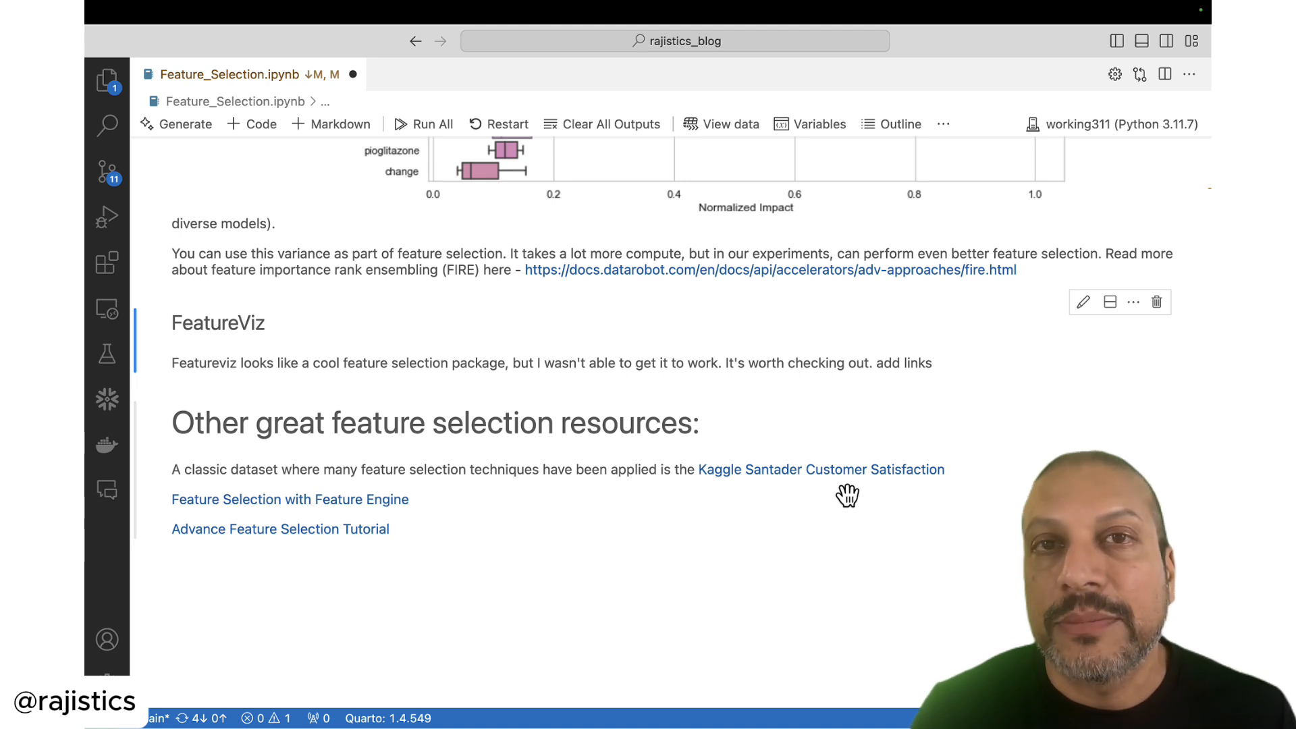